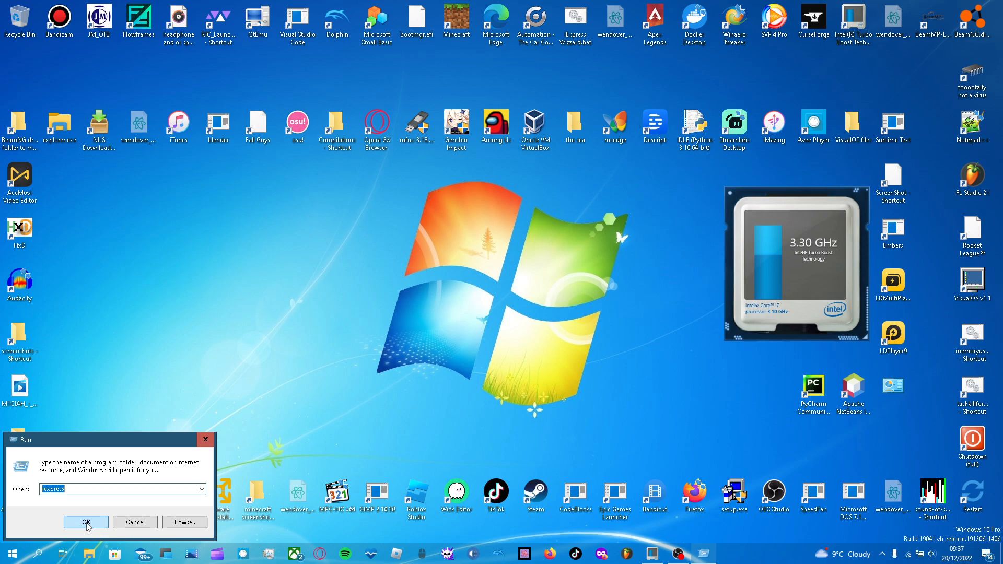
Launch IExpress from the Run dialog and centre the wizard window on screen.
{"action": "left_click", "coordinate": [86, 522]}
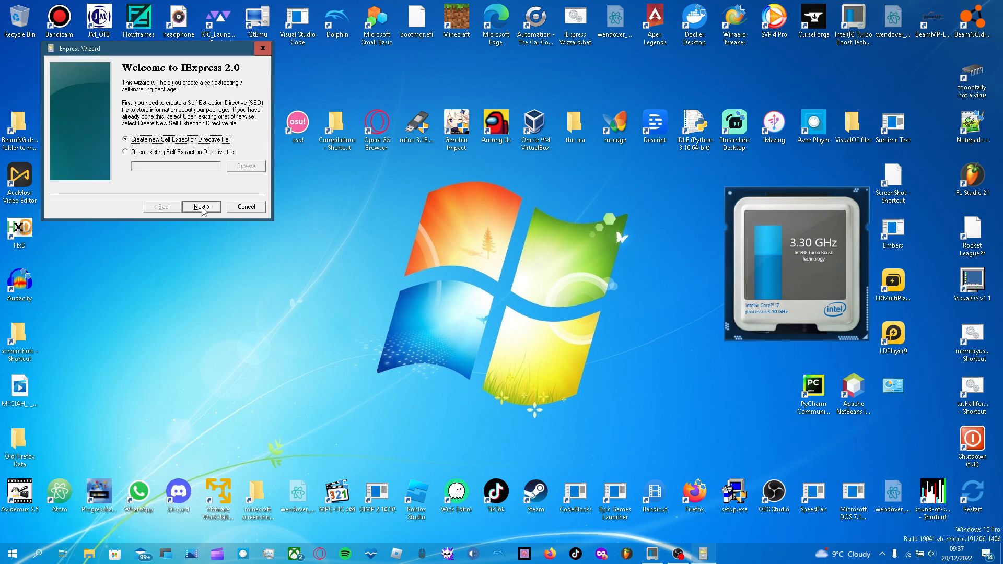
{"action": "left_click_drag", "start_coordinate": [156, 48], "coordinate": [355, 201]}
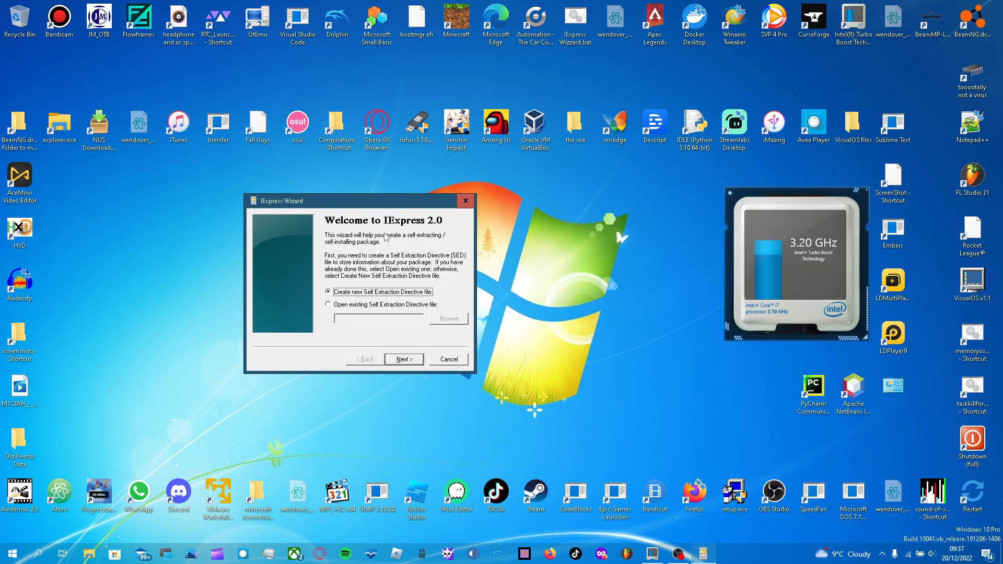
{"action": "mouse_move", "coordinate": [422, 243]}
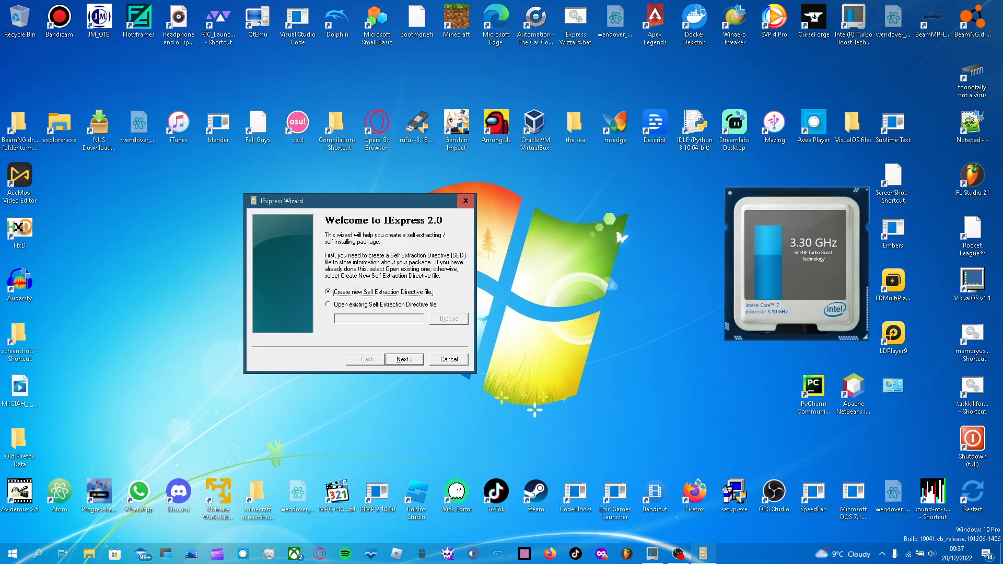
{"action": "mouse_move", "coordinate": [364, 275]}
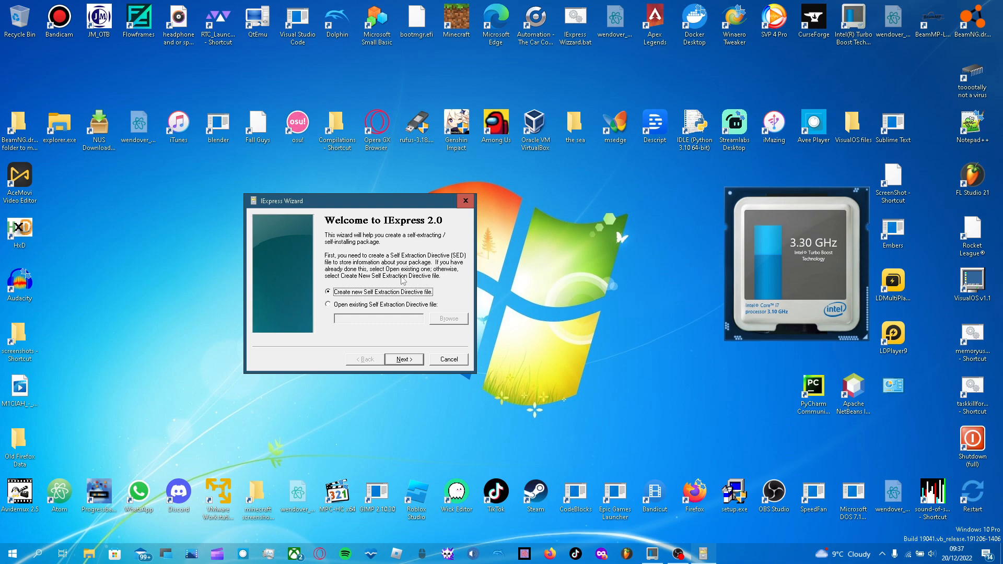
{"action": "mouse_move", "coordinate": [447, 278]}
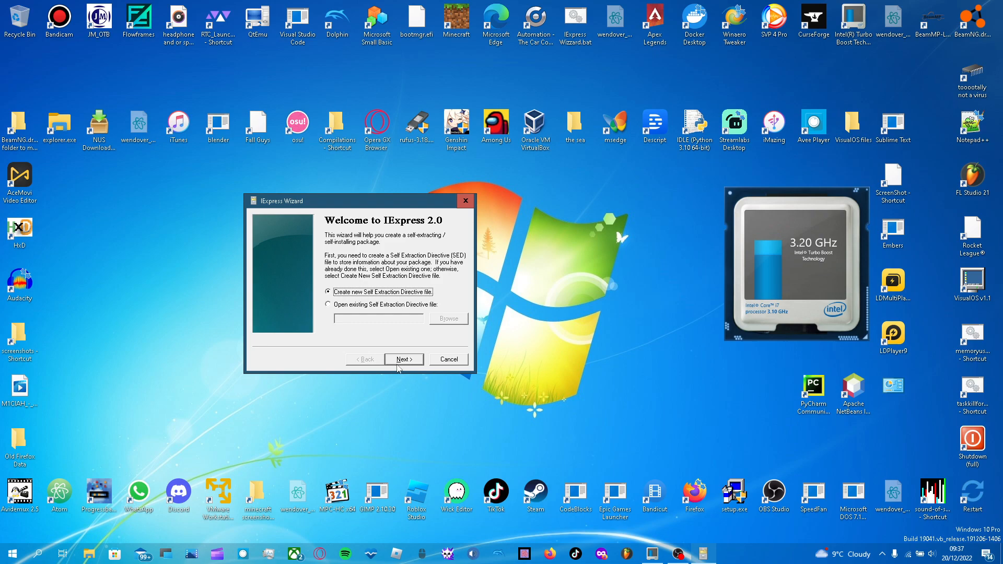
Choose 'Extract files only' and enter the package title 'god mode installer'.
{"action": "left_click", "coordinate": [403, 359]}
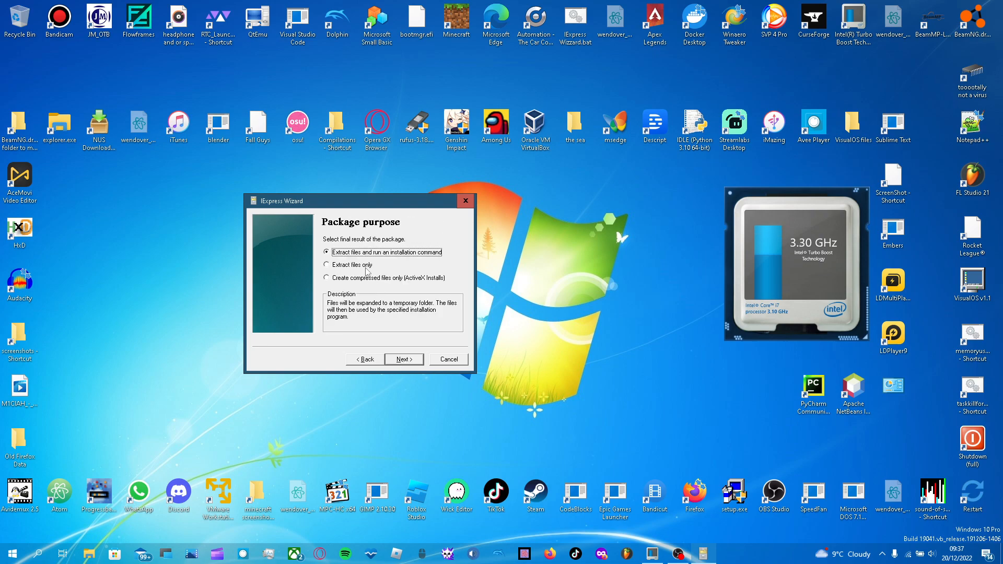
{"action": "left_click", "coordinate": [326, 264]}
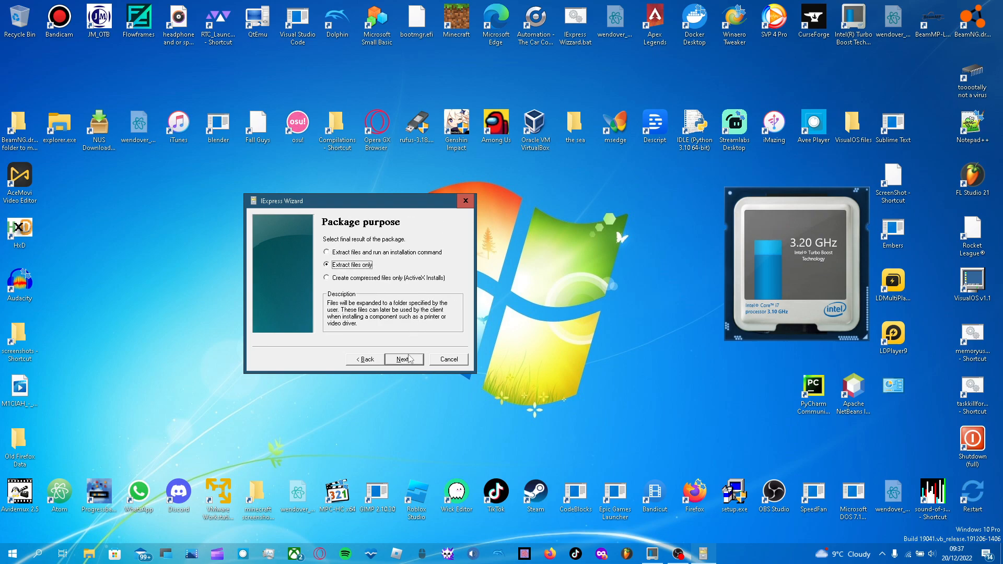
{"action": "left_click", "coordinate": [404, 359]}
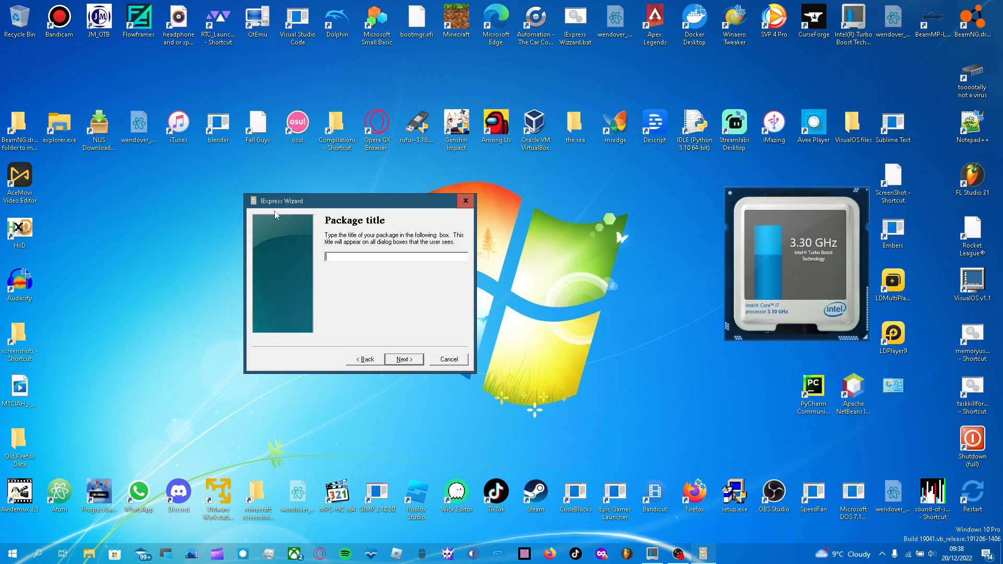
{"action": "mouse_move", "coordinate": [341, 282]}
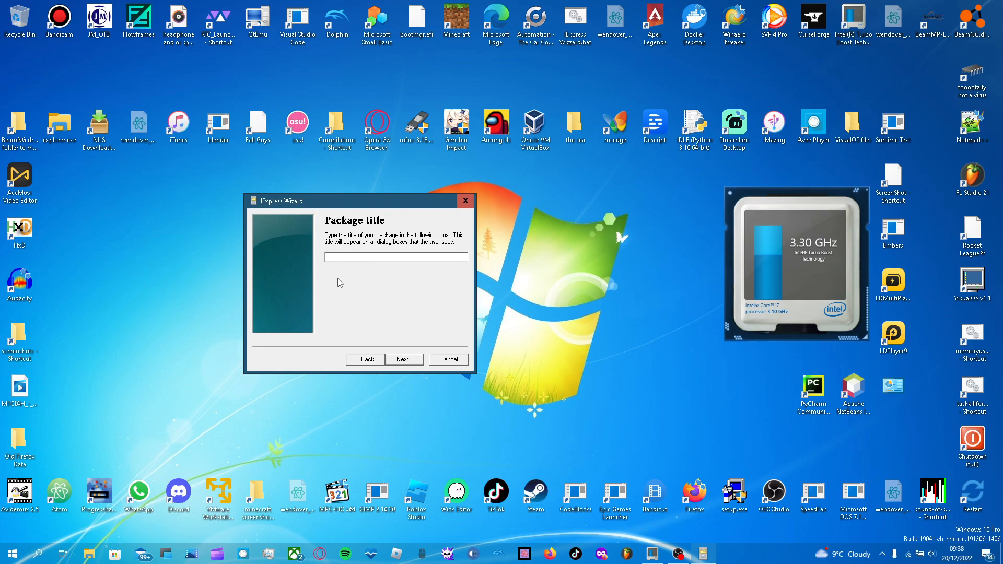
{"action": "mouse_move", "coordinate": [328, 311]}
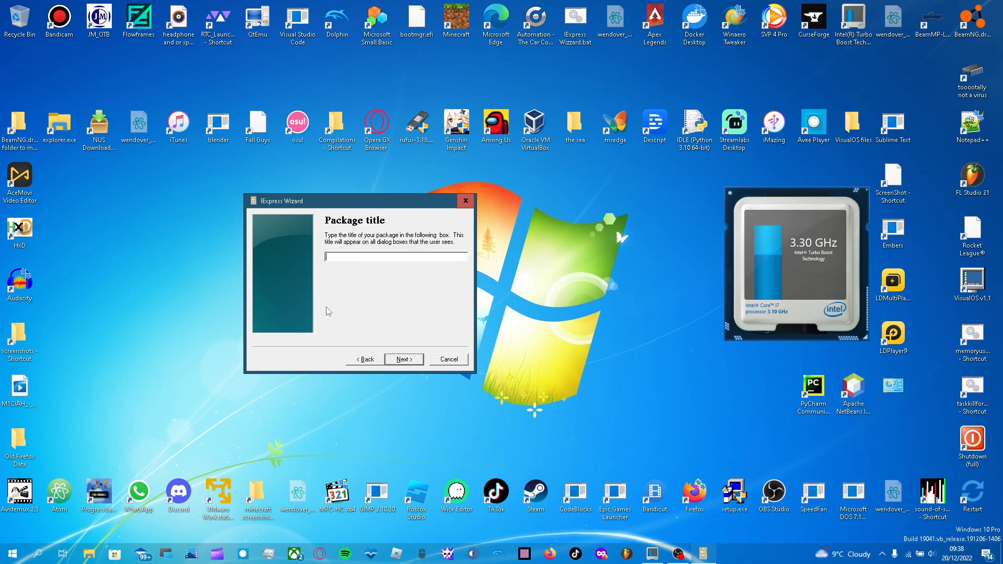
{"action": "type", "text": "god mode"}
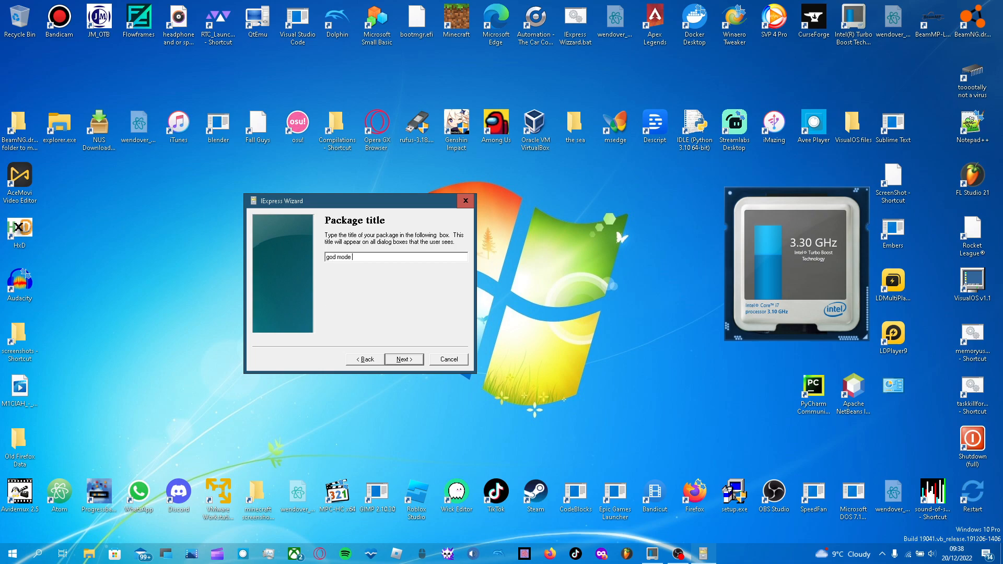
{"action": "type", "text": "installer"}
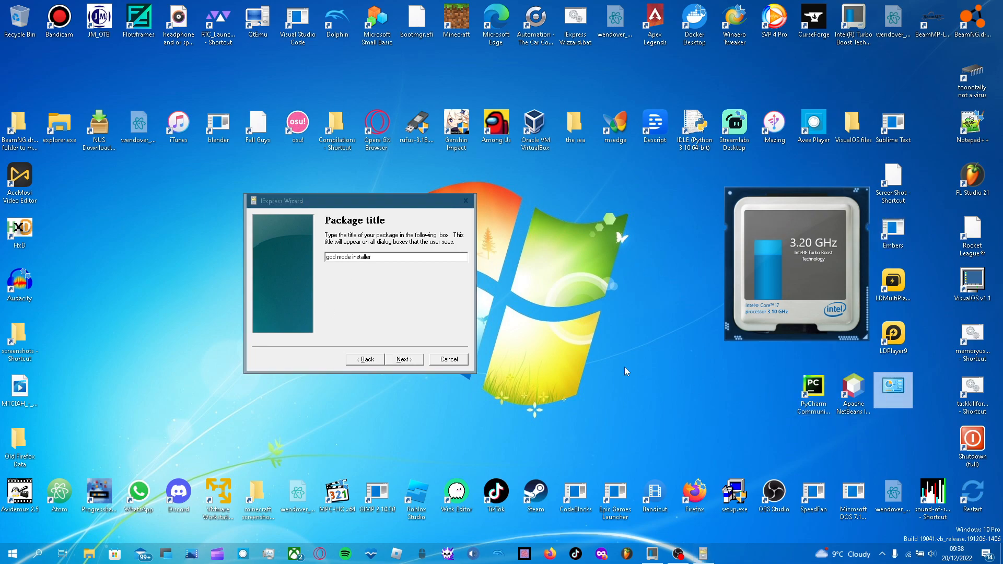
Prompt users with 'are you sure' before installing and show no license.
{"action": "left_click", "coordinate": [403, 359]}
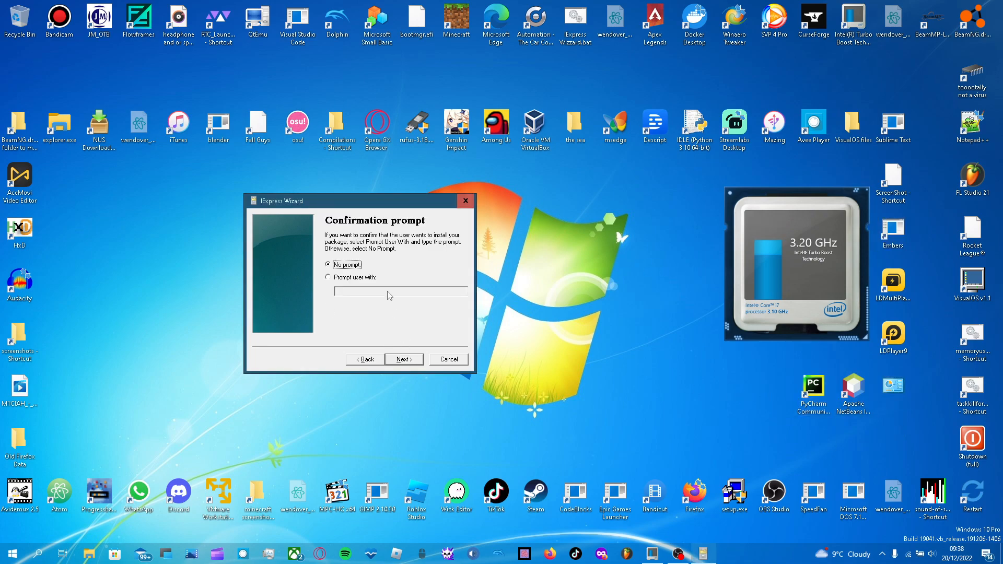
{"action": "left_click", "coordinate": [328, 278]}
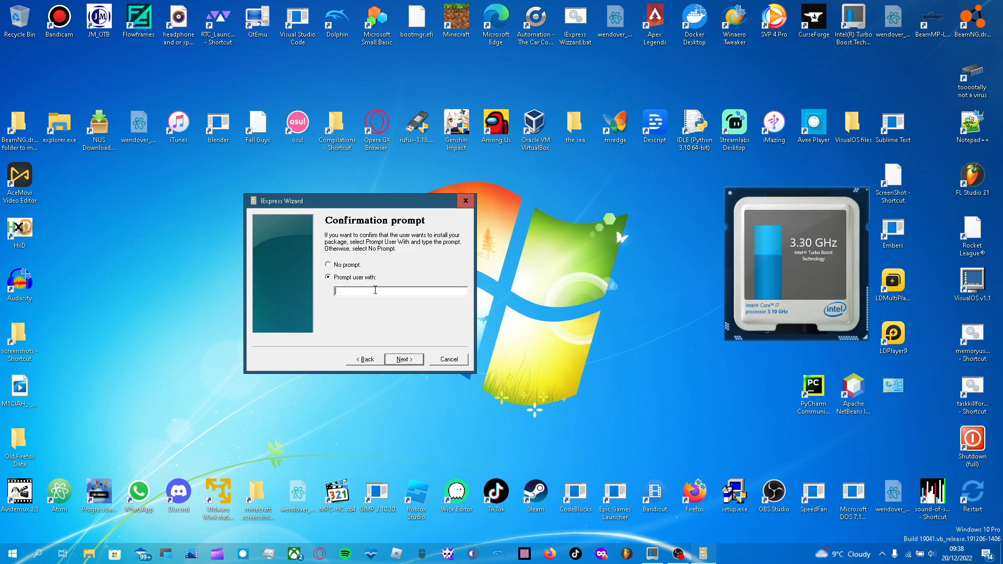
{"action": "type", "text": "are you"}
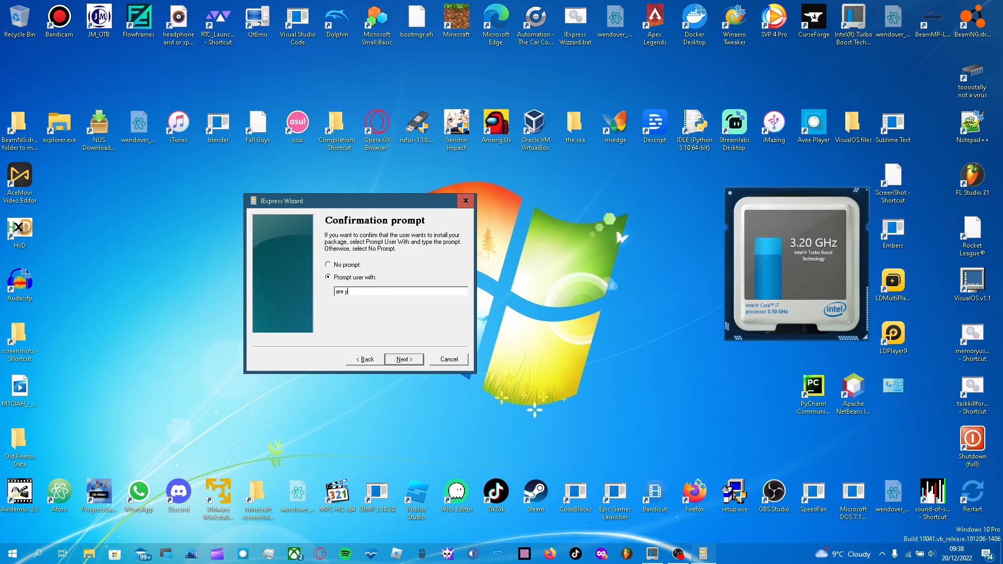
{"action": "type", "text": "ou sure you want to install go"}
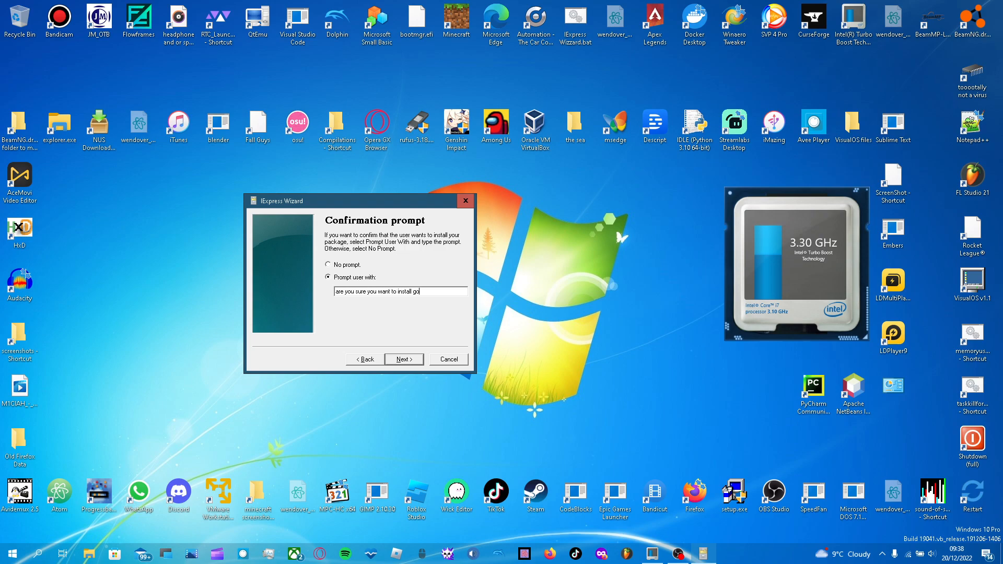
{"action": "left_click", "coordinate": [404, 359]}
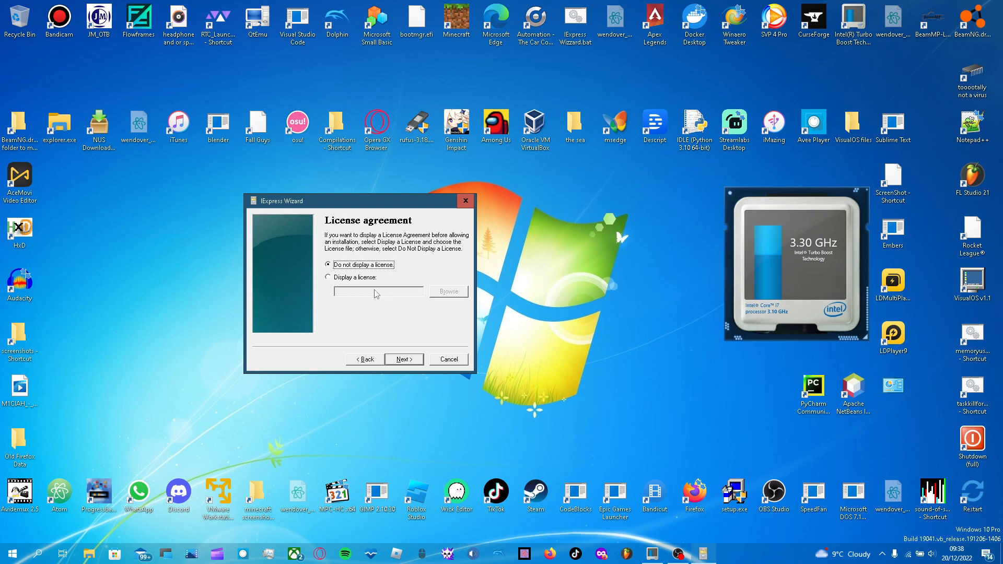
{"action": "mouse_move", "coordinate": [762, 385]}
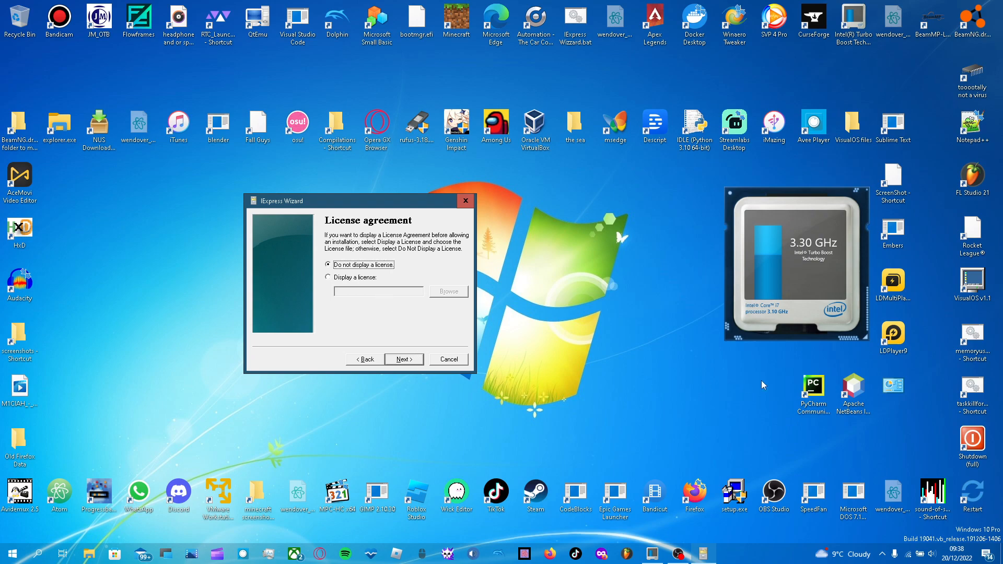
{"action": "left_click", "coordinate": [403, 359]}
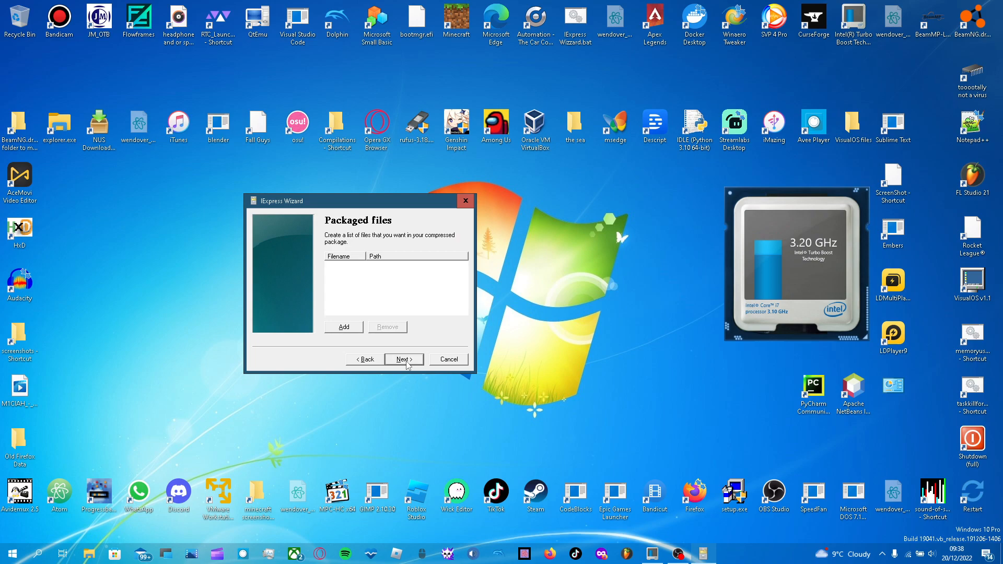
Try adding the GodMode Control Panel item and dismiss the resulting permission error.
{"action": "left_click", "coordinate": [343, 327]}
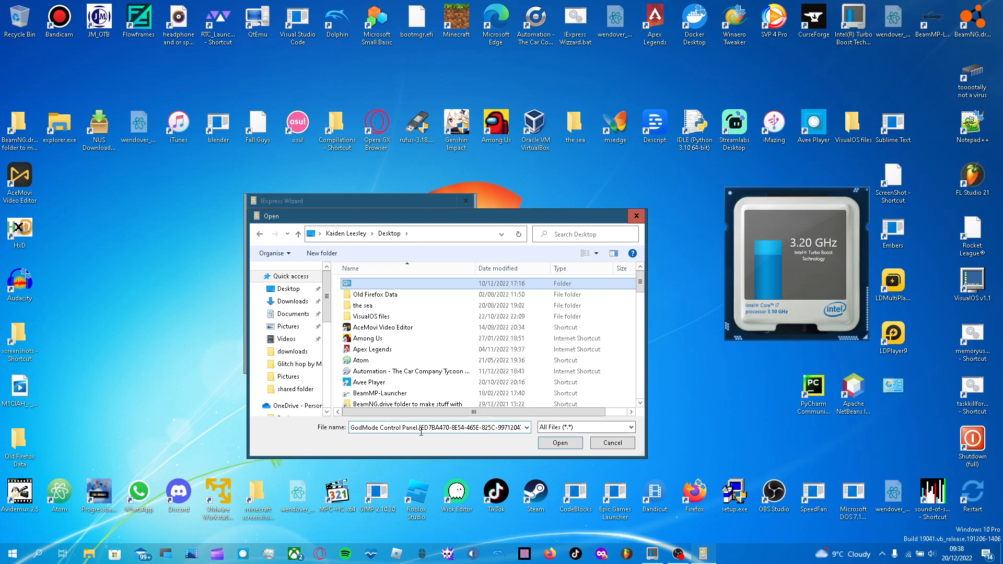
{"action": "triple_click", "coordinate": [439, 428]}
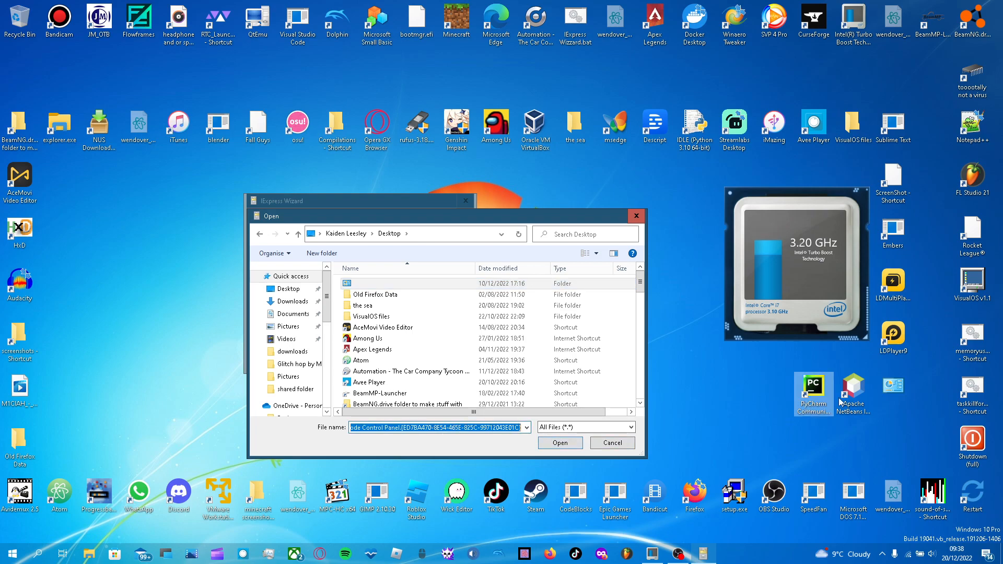
{"action": "left_click", "coordinate": [560, 442]}
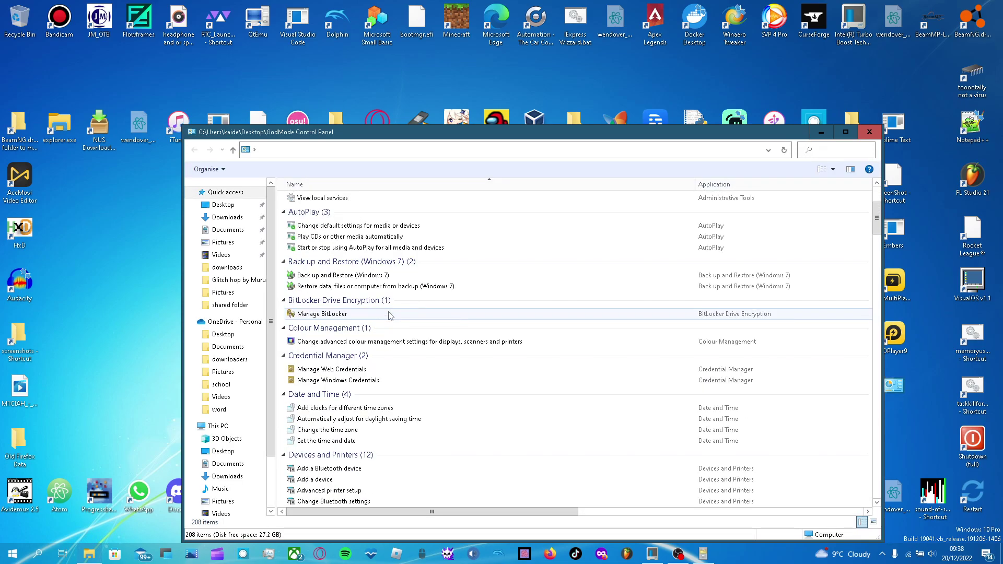
{"action": "scroll", "scroll_direction": "down", "scroll_amount": 3}
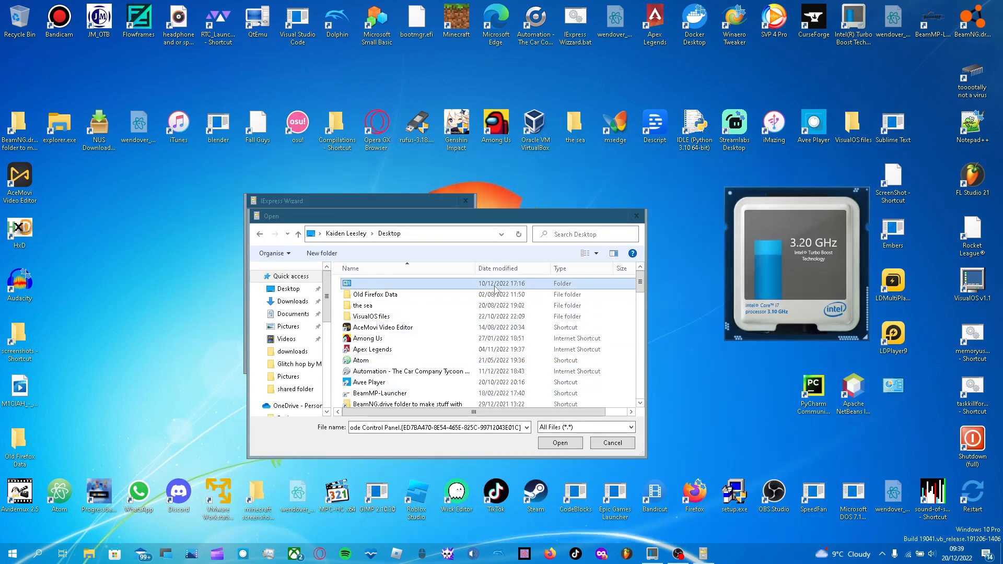
{"action": "left_click", "coordinate": [559, 443]}
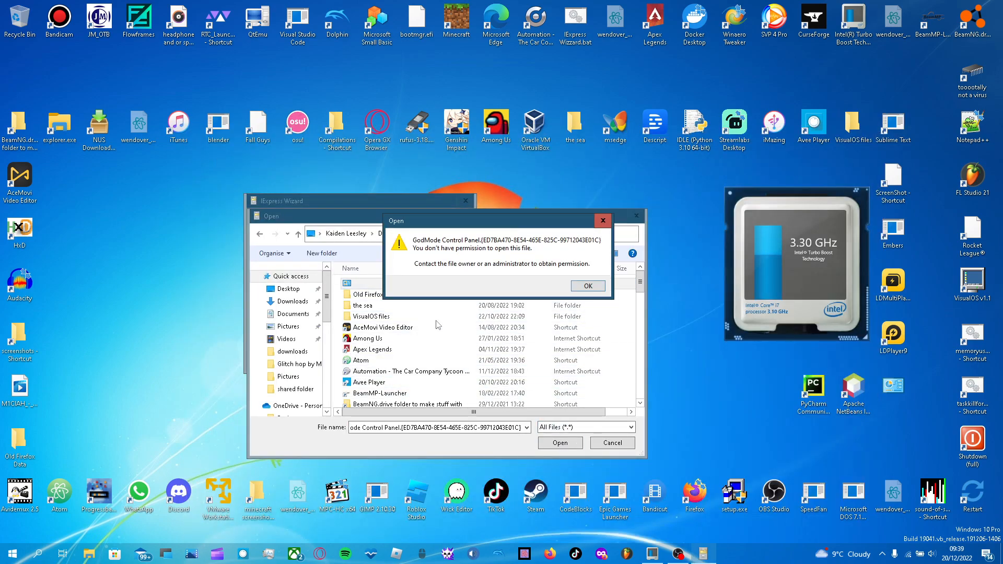
{"action": "mouse_move", "coordinate": [489, 289]}
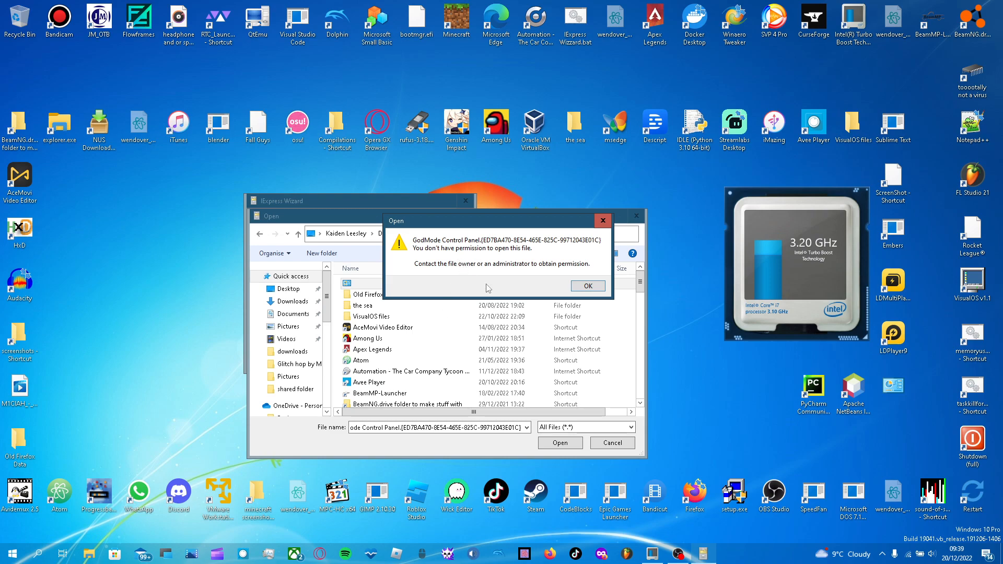
{"action": "left_click", "coordinate": [587, 285]}
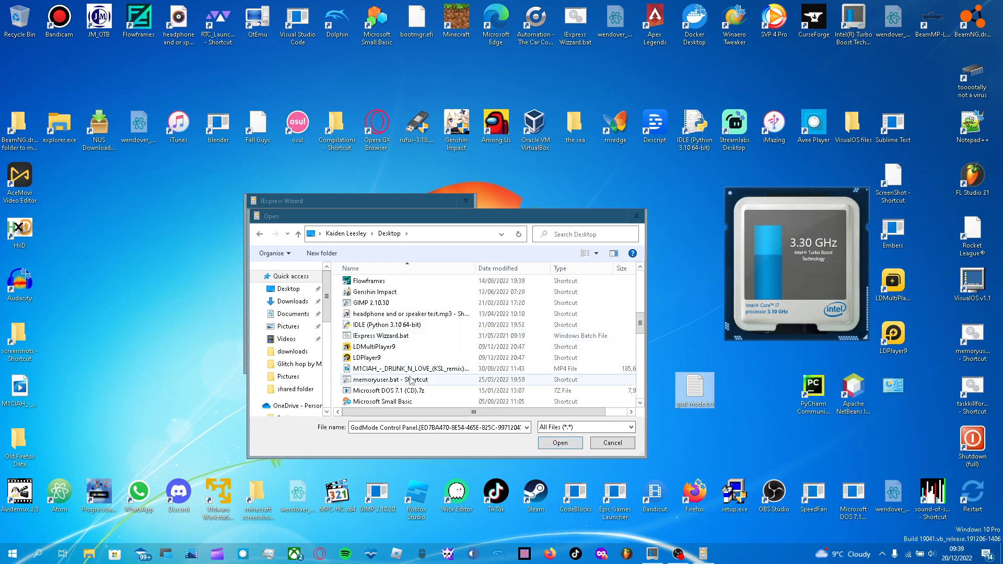
Add god mode.txt from the Desktop to the packaged files list.
{"action": "scroll", "scroll_direction": "down", "scroll_amount": 3}
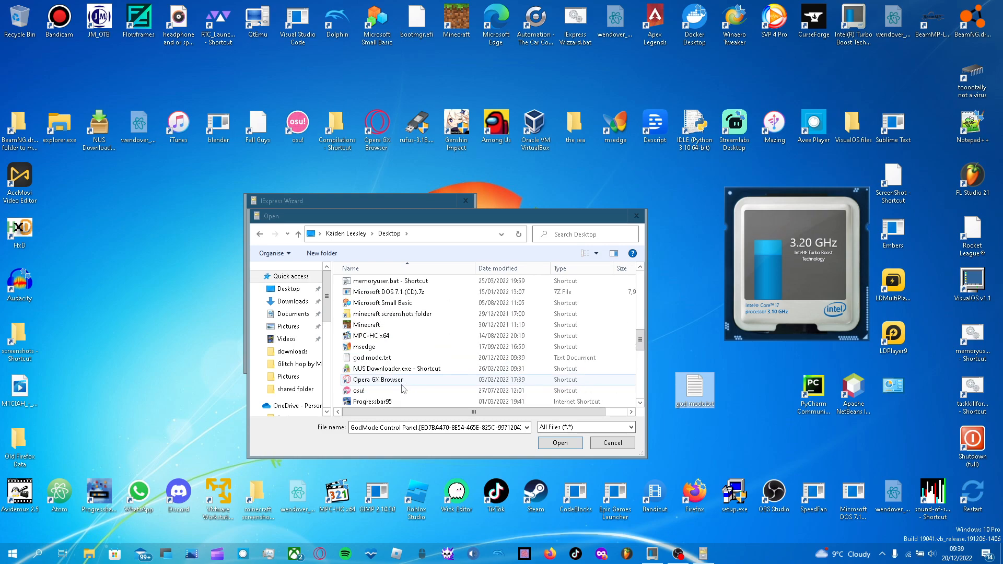
{"action": "left_click", "coordinate": [560, 443]}
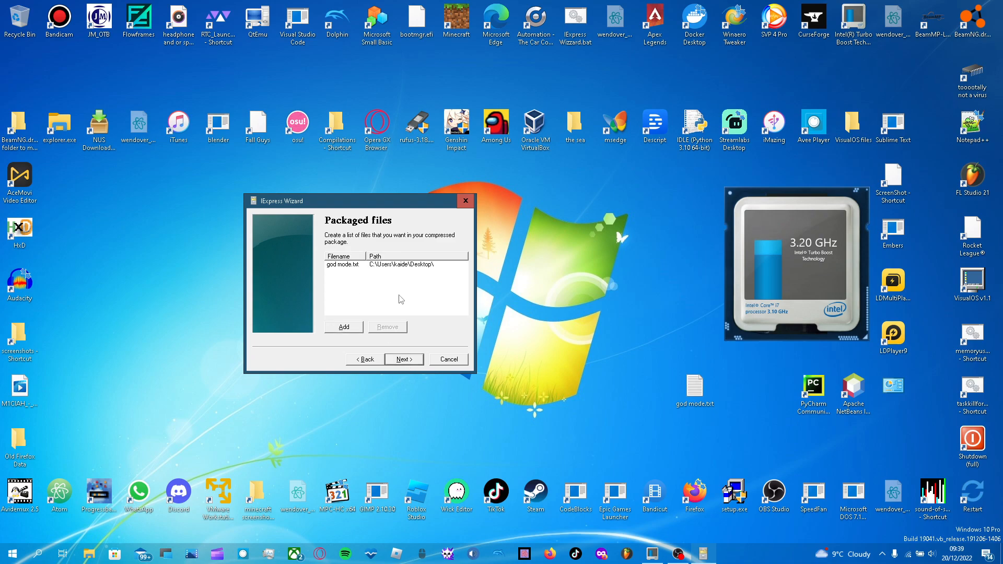
{"action": "mouse_move", "coordinate": [368, 348]}
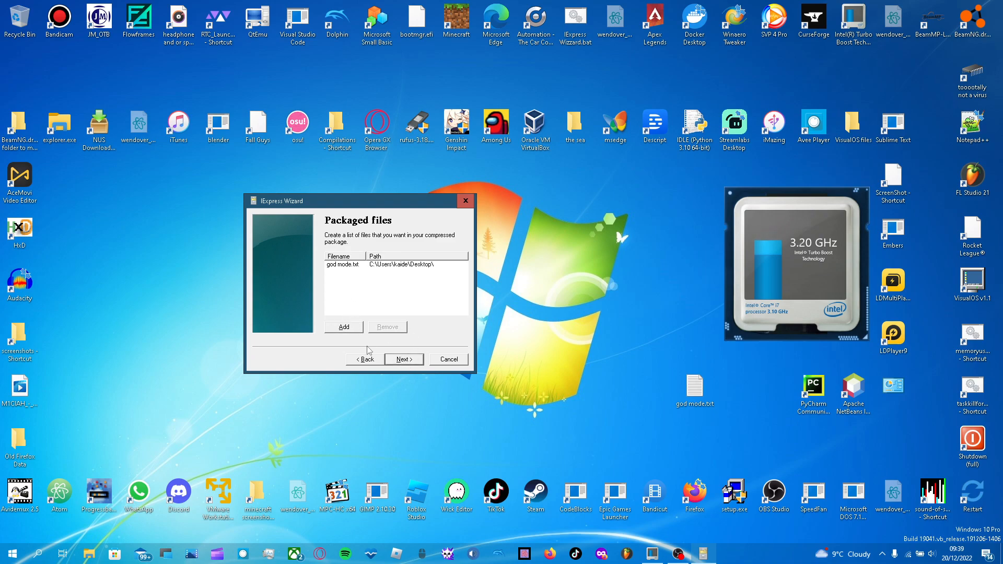
Keep the default window and set the finish message 'you have successfully installed god mode! have fun'.
{"action": "left_click", "coordinate": [403, 359]}
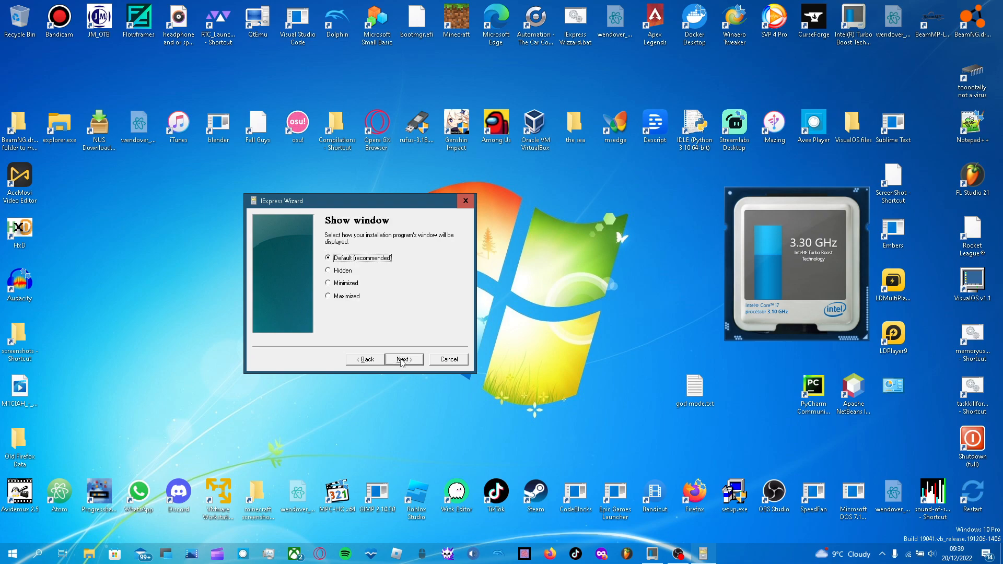
{"action": "left_click", "coordinate": [404, 359]}
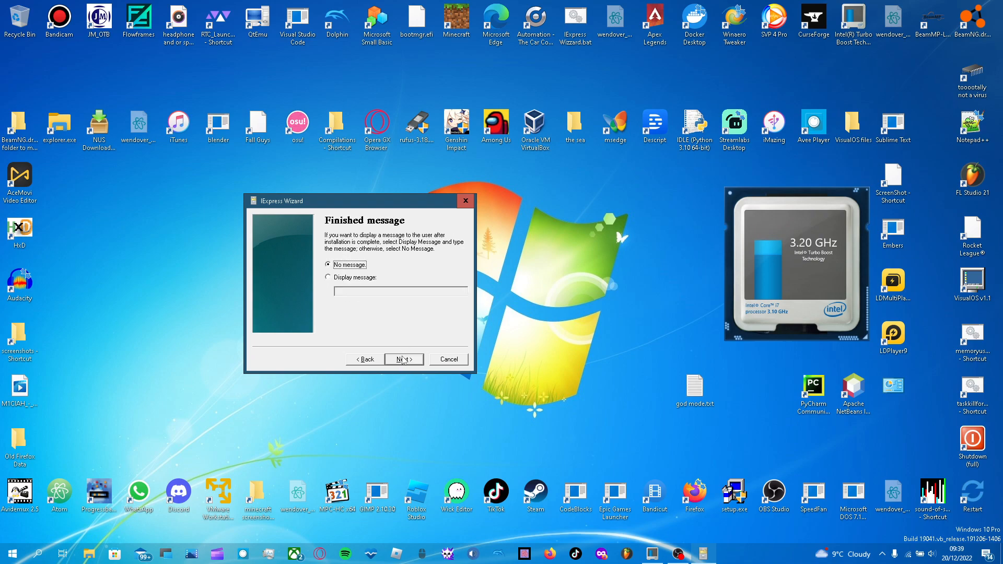
{"action": "left_click", "coordinate": [328, 278]}
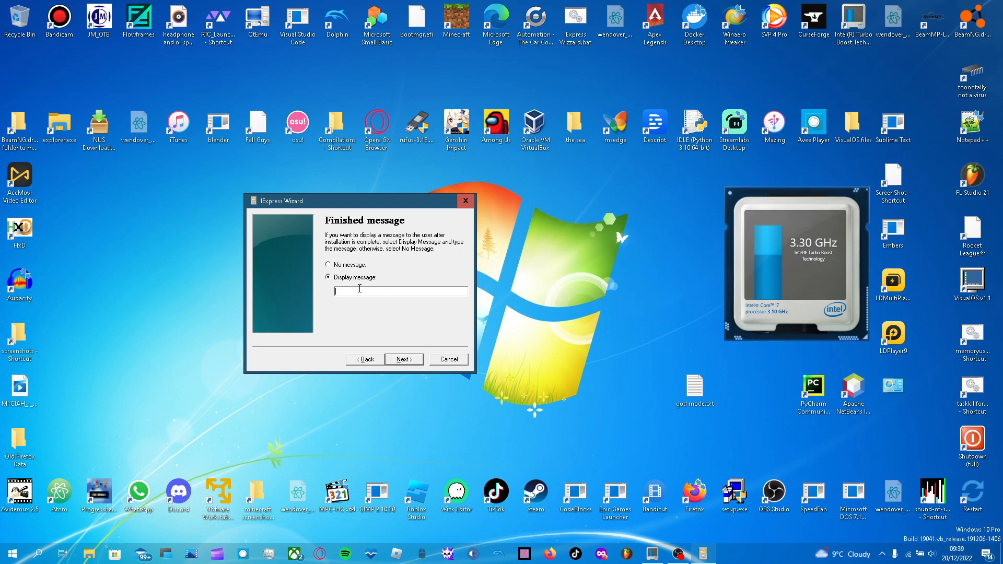
{"action": "type", "text": "yo have"}
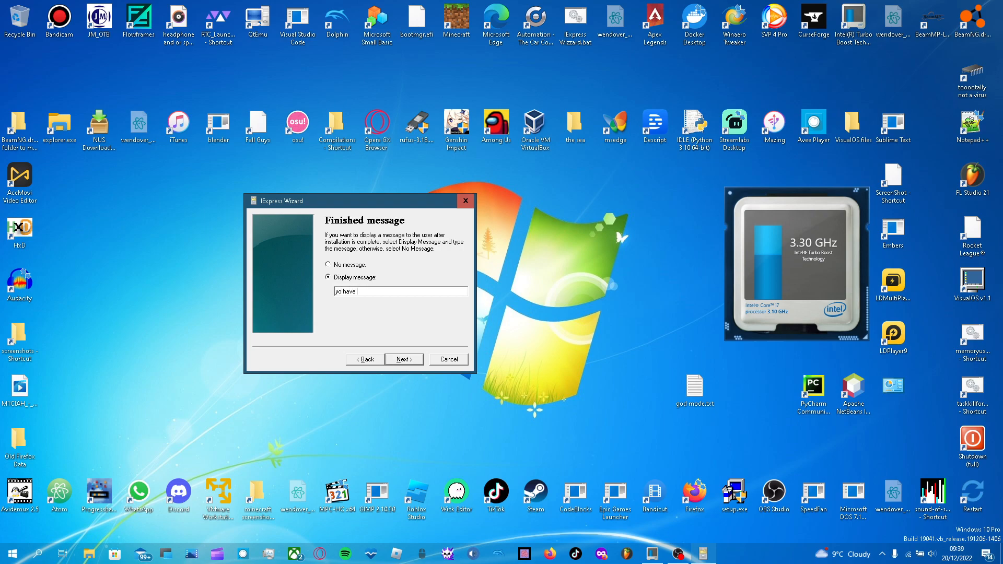
{"action": "type", "text": "successfully installed god"}
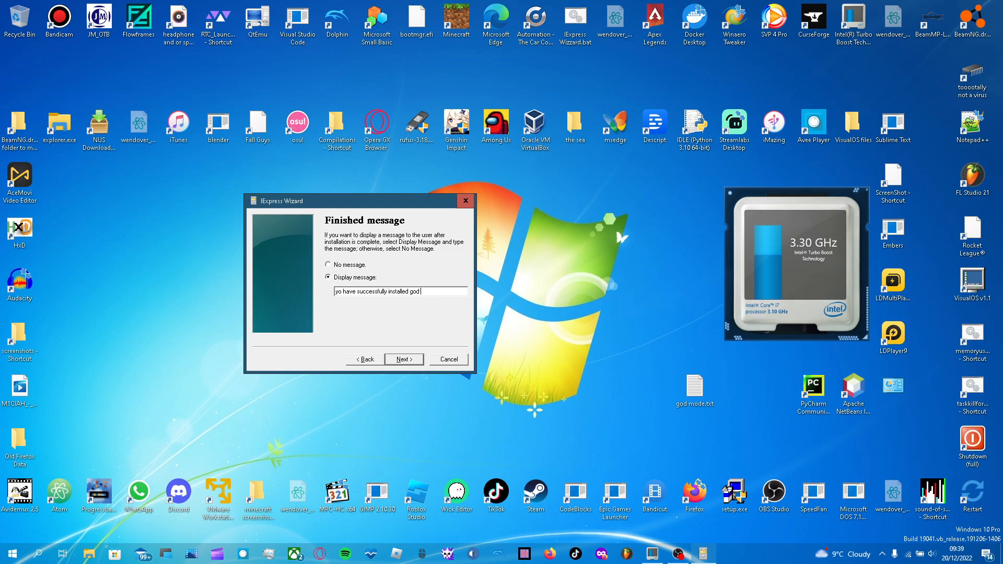
{"action": "type", "text": "mode!"}
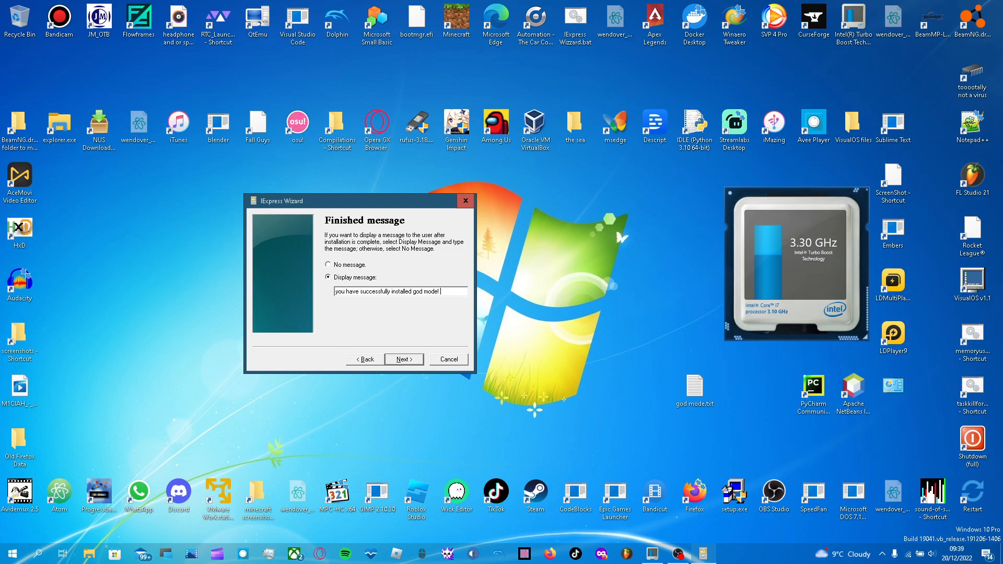
{"action": "type", "text": "have fun!"}
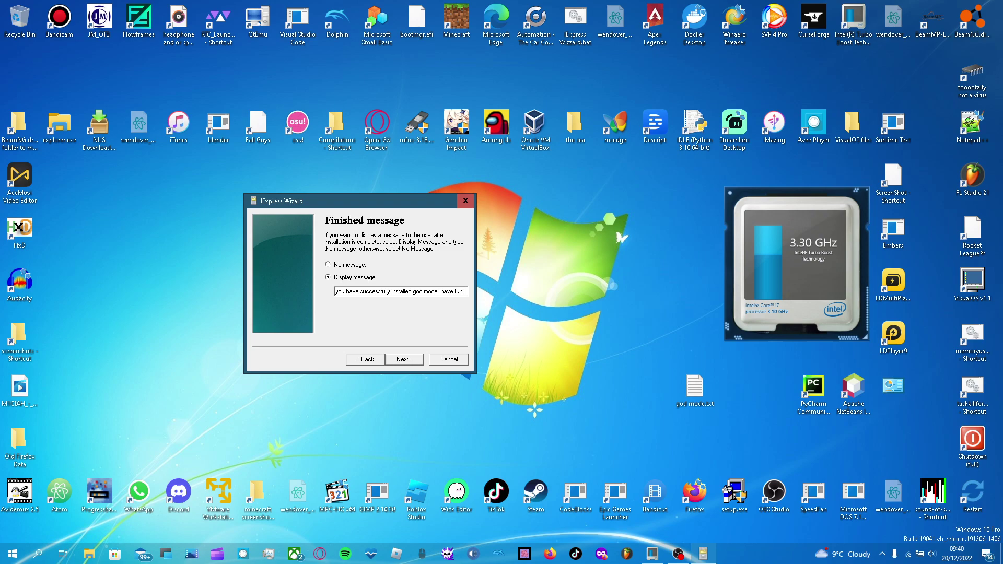
{"action": "left_click", "coordinate": [403, 359]}
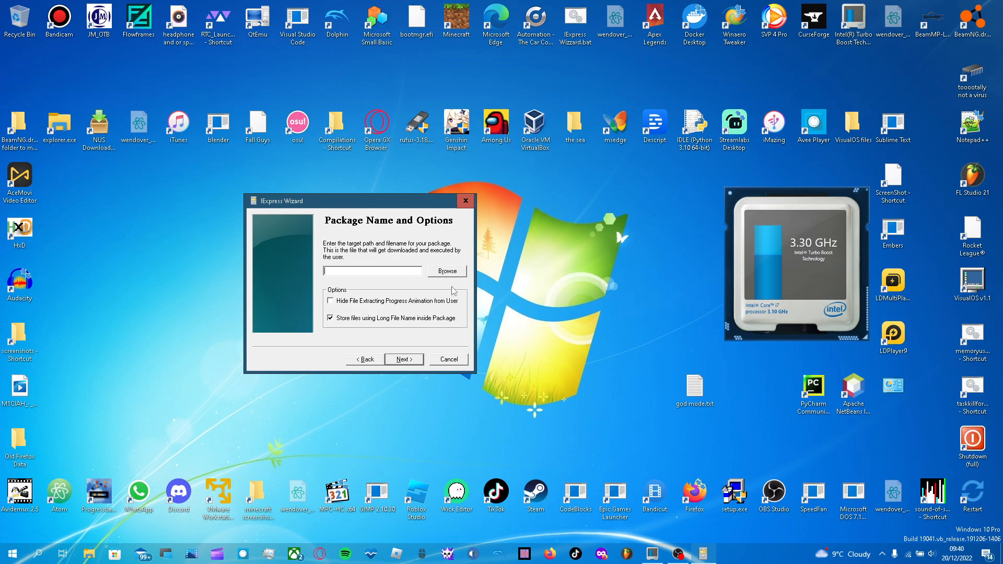
{"action": "mouse_move", "coordinate": [584, 280]}
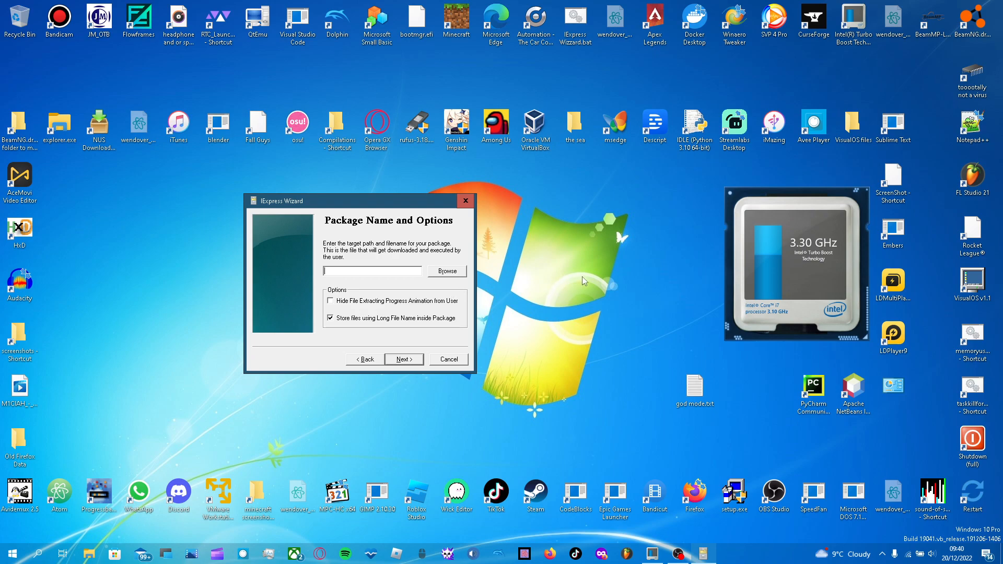
{"action": "mouse_move", "coordinate": [620, 249]}
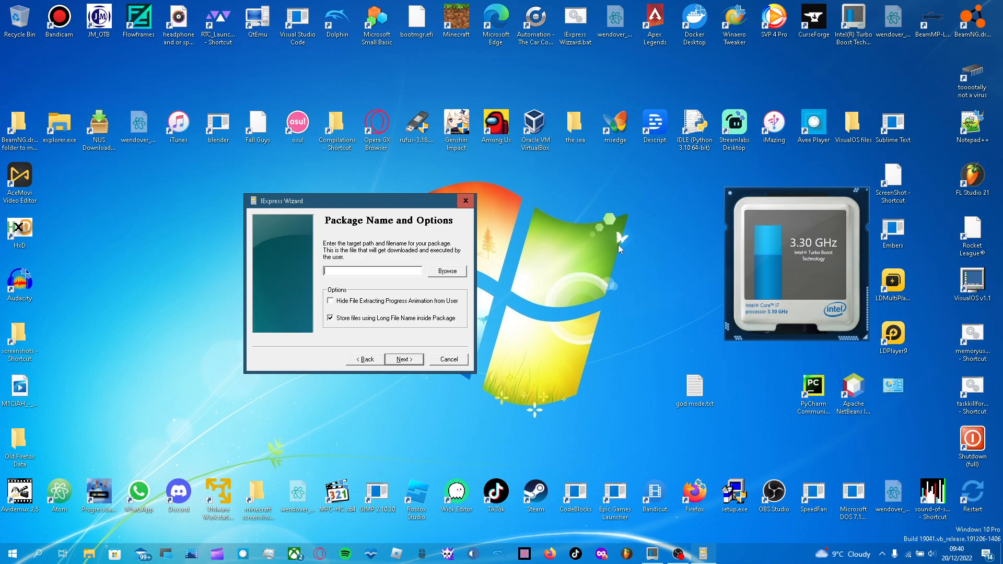
{"action": "mouse_move", "coordinate": [715, 409]}
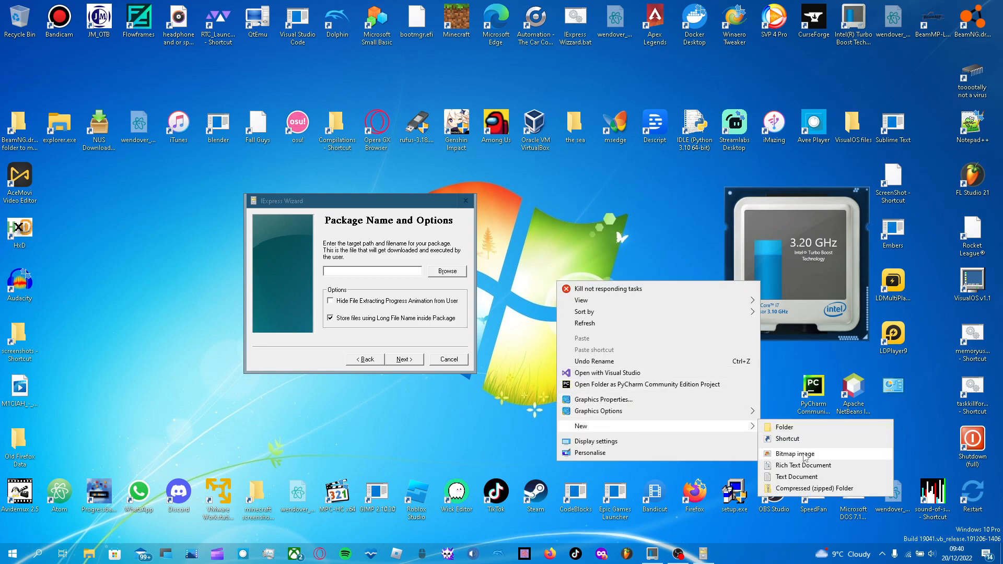
Create an empty god mode installer.exe on the desktop and dismiss the can't-run error when testing it.
{"action": "left_click", "coordinate": [796, 477]}
{"action": "type", "text": "god mode installer.exe"}
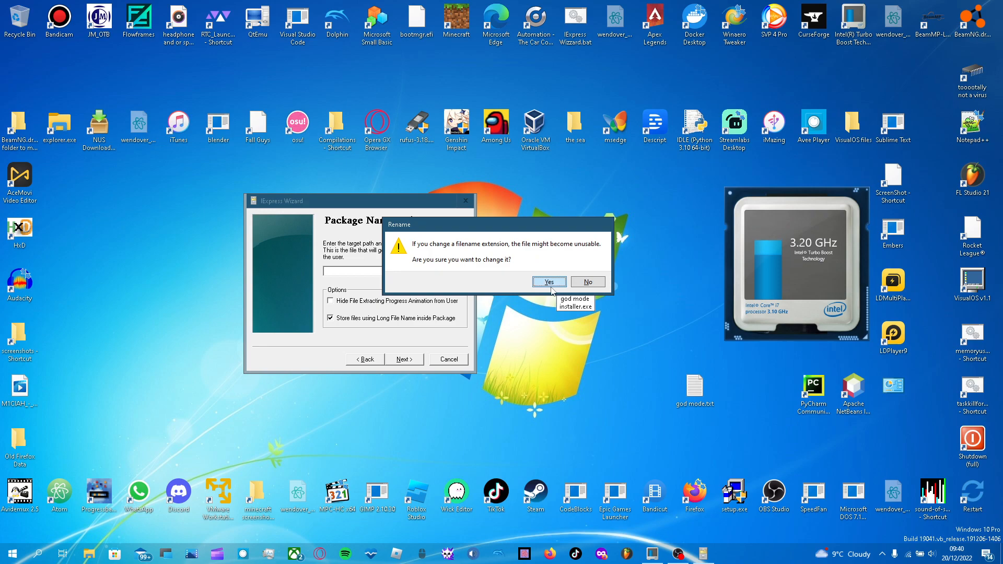
{"action": "mouse_move", "coordinate": [440, 249]}
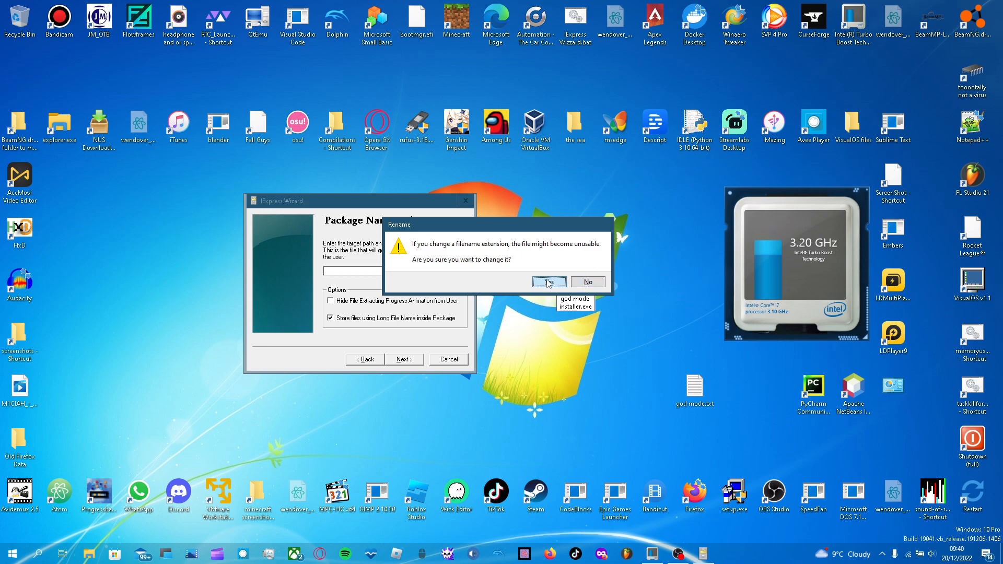
{"action": "left_click", "coordinate": [549, 282]}
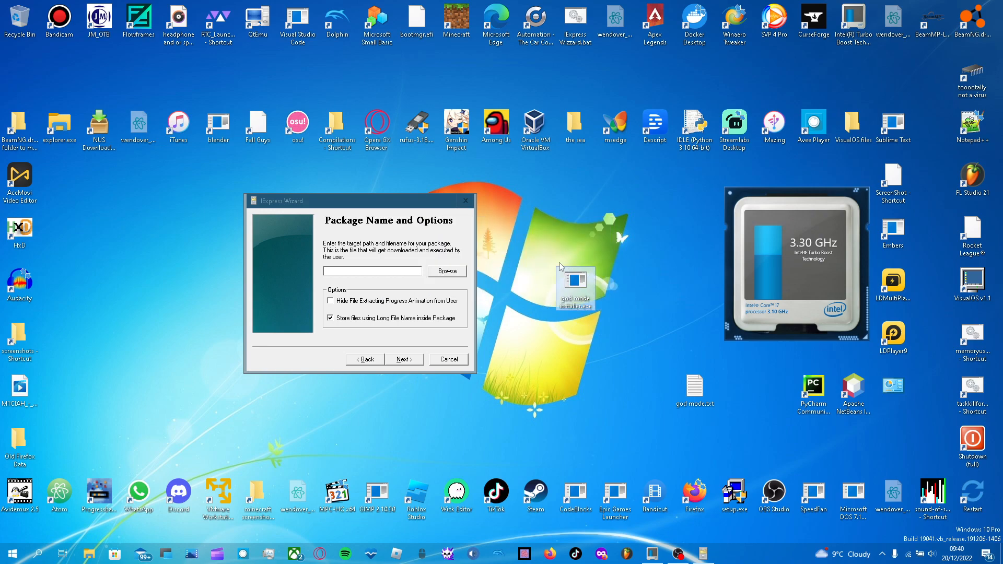
{"action": "double_click", "coordinate": [575, 290]}
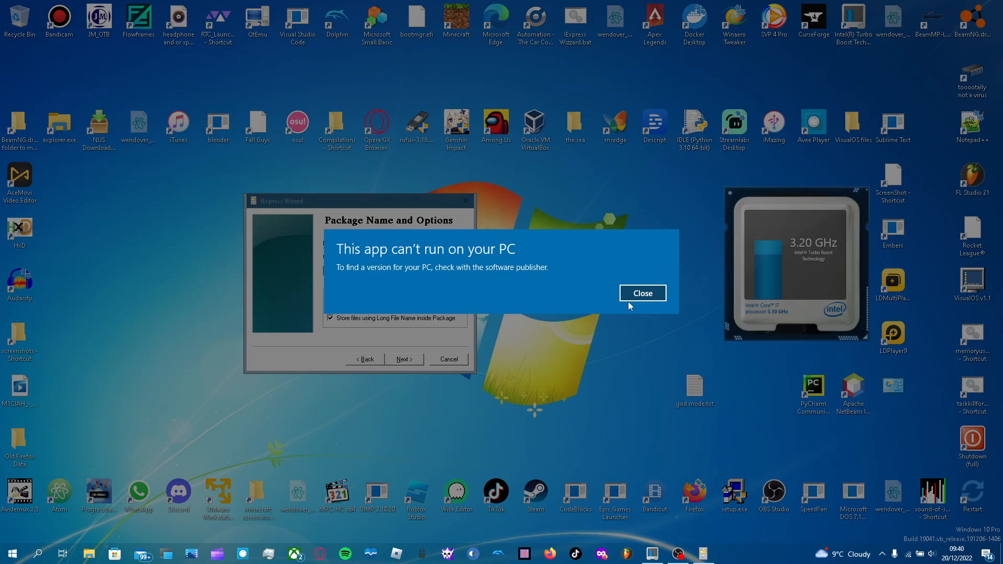
{"action": "left_click", "coordinate": [642, 293]}
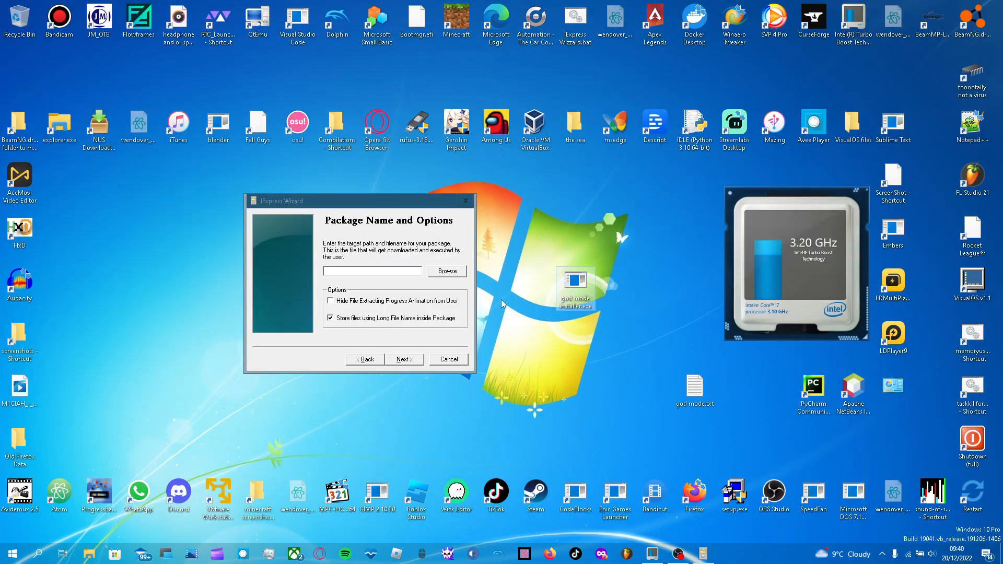
Set the Desktop's god mode installer.exe as the package output file.
{"action": "left_click", "coordinate": [447, 271]}
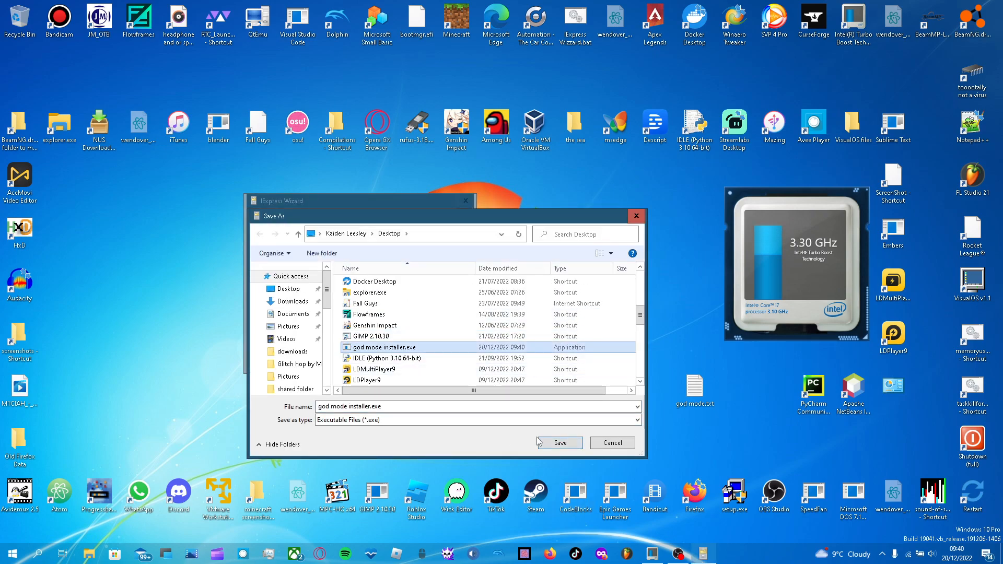
{"action": "left_click", "coordinate": [559, 443]}
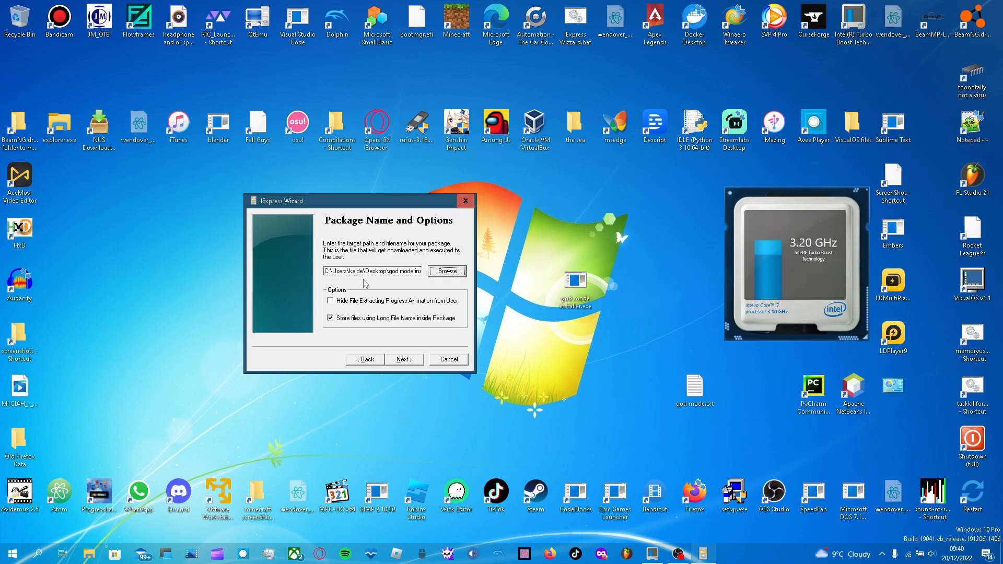
{"action": "mouse_move", "coordinate": [422, 293]}
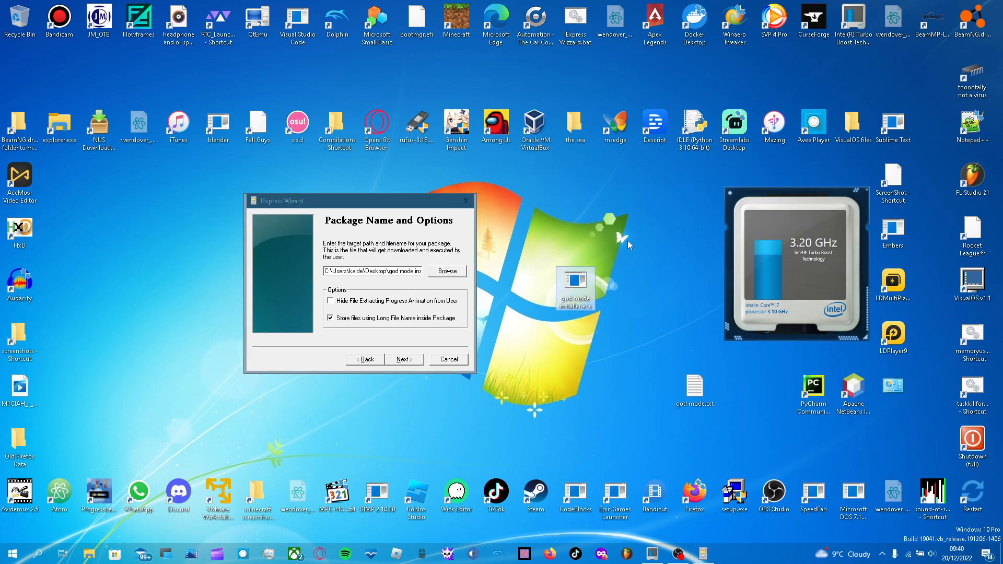
{"action": "left_click", "coordinate": [403, 360]}
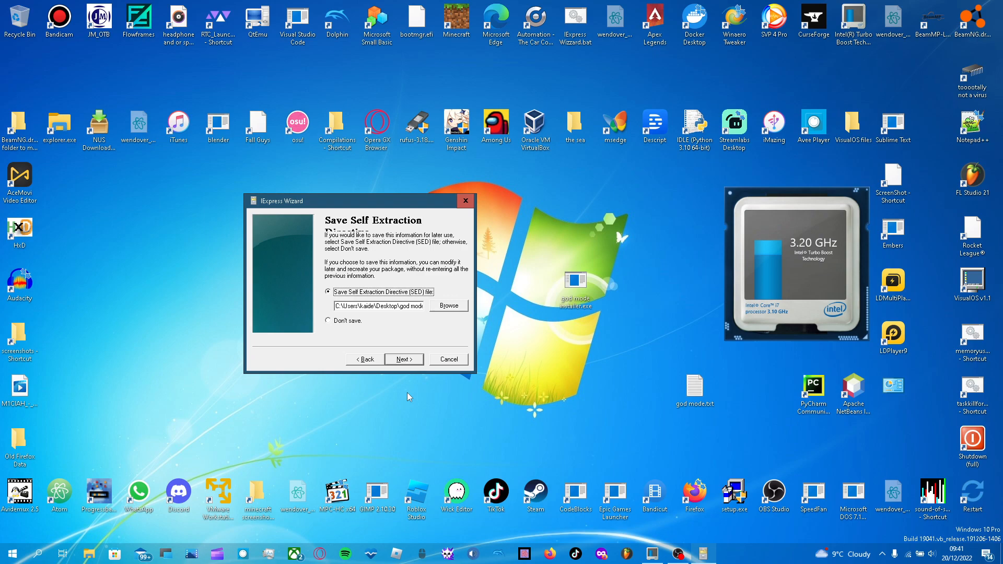
Save the SED file, build god mode installer.exe, and move the built installer to the desktop centre.
{"action": "left_click", "coordinate": [404, 359]}
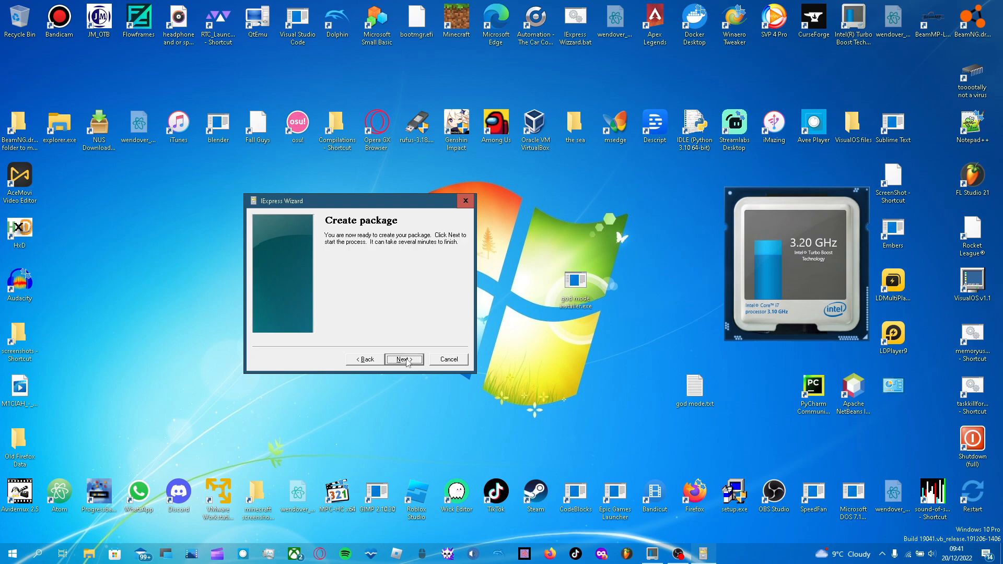
{"action": "left_click", "coordinate": [403, 359]}
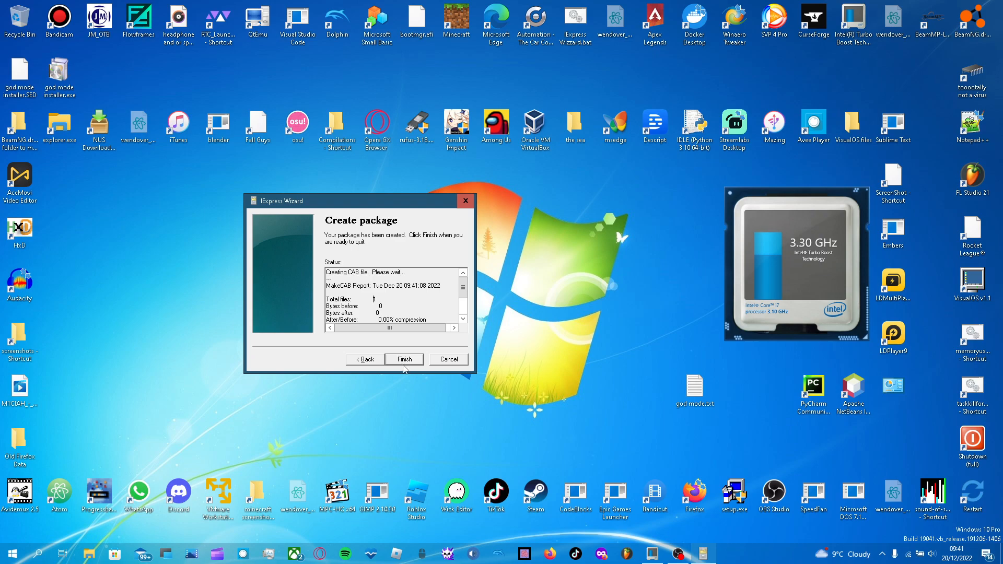
{"action": "left_click", "coordinate": [403, 359]}
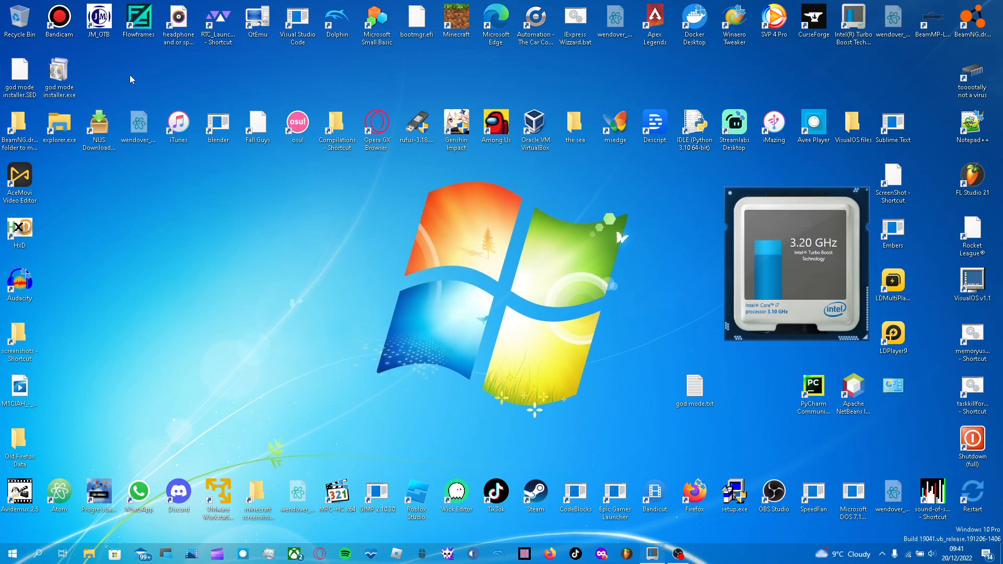
{"action": "left_click_drag", "start_coordinate": [58, 72], "coordinate": [417, 289]}
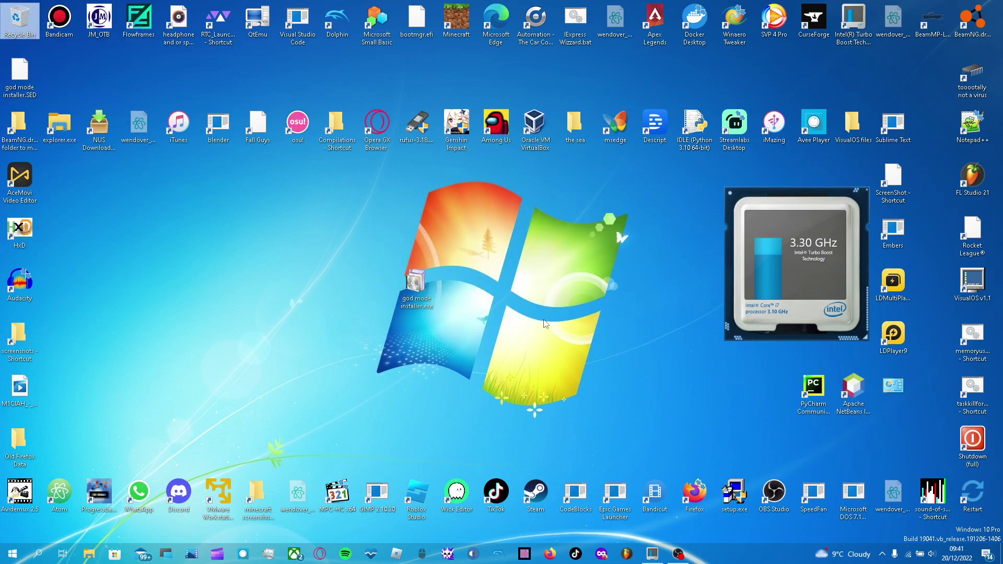
Run god mode installer.exe, agree to install, and dismiss the corrupted-resource error.
{"action": "left_click", "coordinate": [416, 288]}
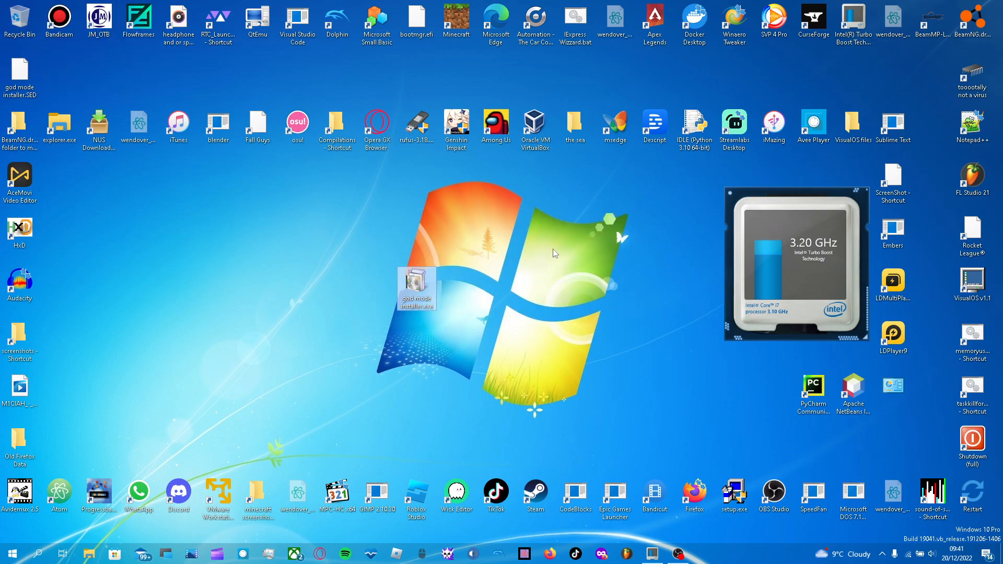
{"action": "double_click", "coordinate": [417, 288]}
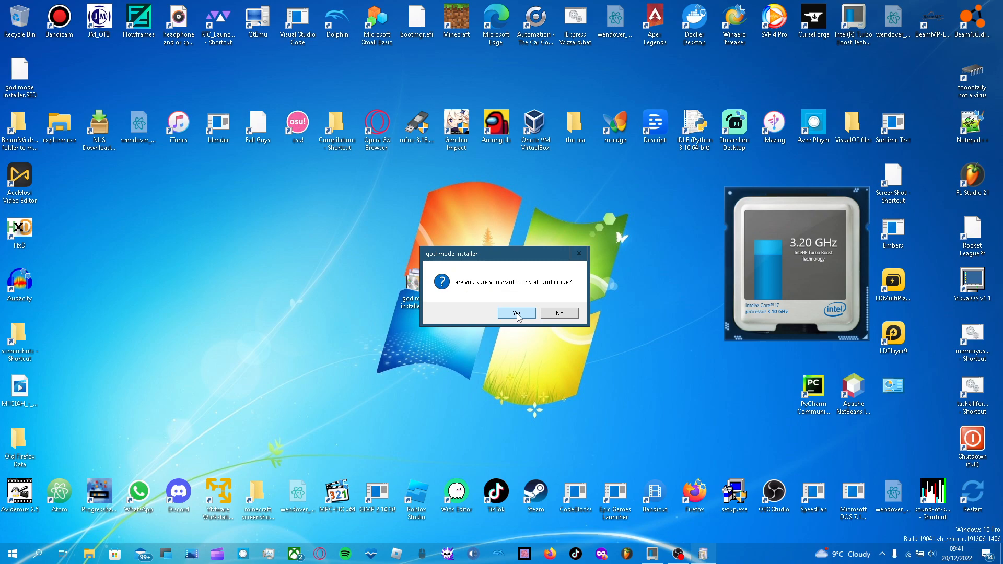
{"action": "mouse_move", "coordinate": [468, 296]}
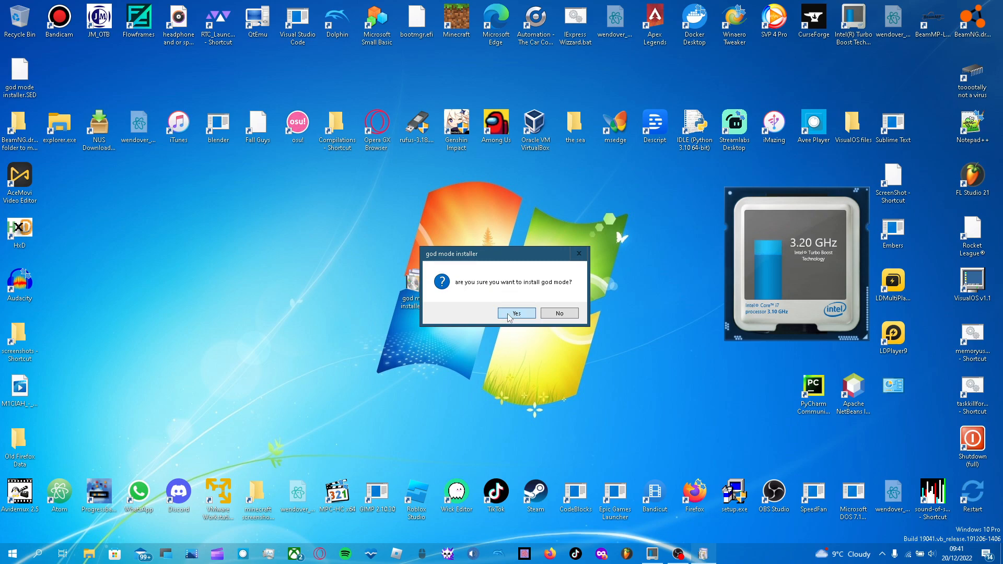
{"action": "left_click", "coordinate": [516, 313]}
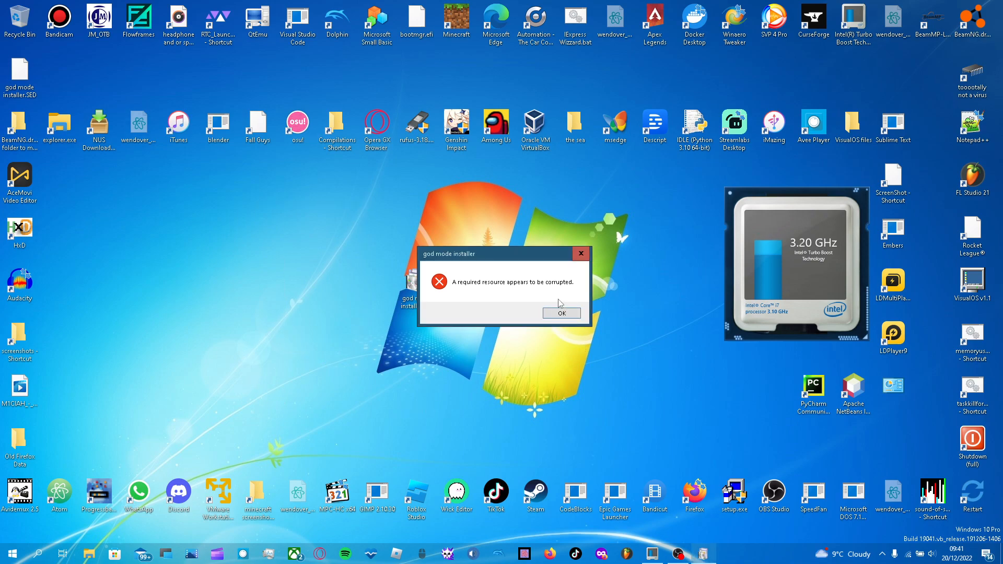
{"action": "left_click", "coordinate": [561, 313]}
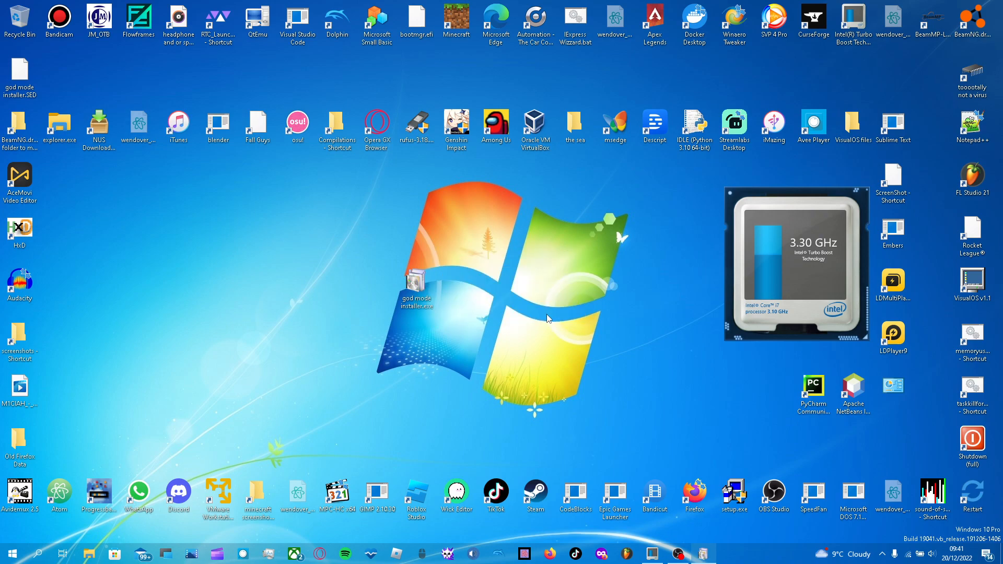
{"action": "mouse_move", "coordinate": [900, 71]}
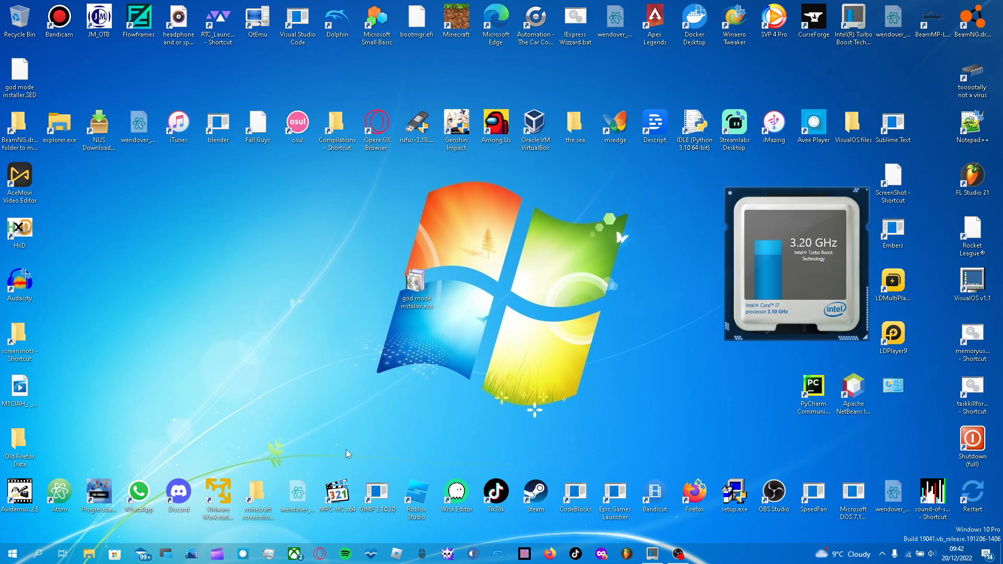
{"action": "mouse_move", "coordinate": [688, 556]}
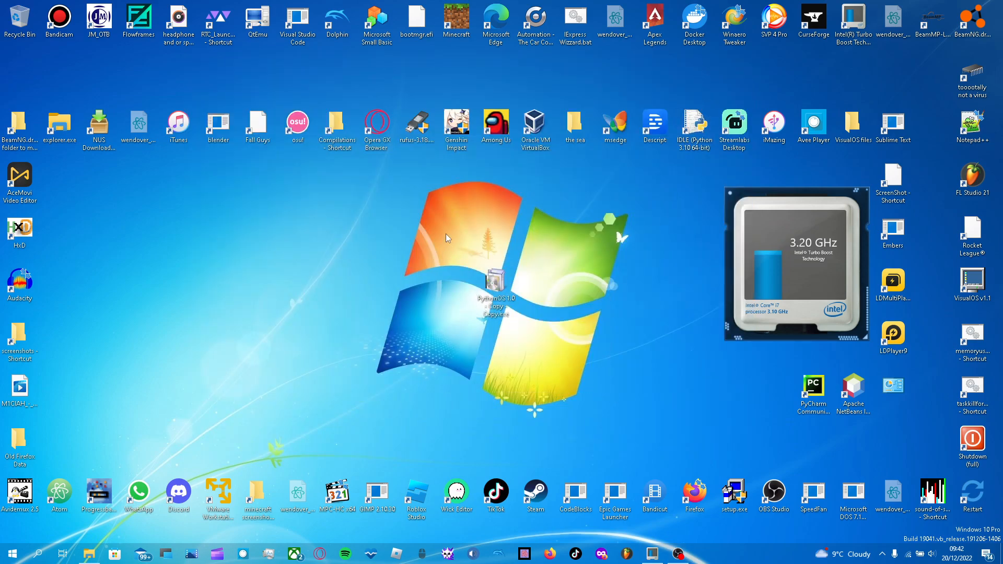
{"action": "mouse_move", "coordinate": [457, 305]}
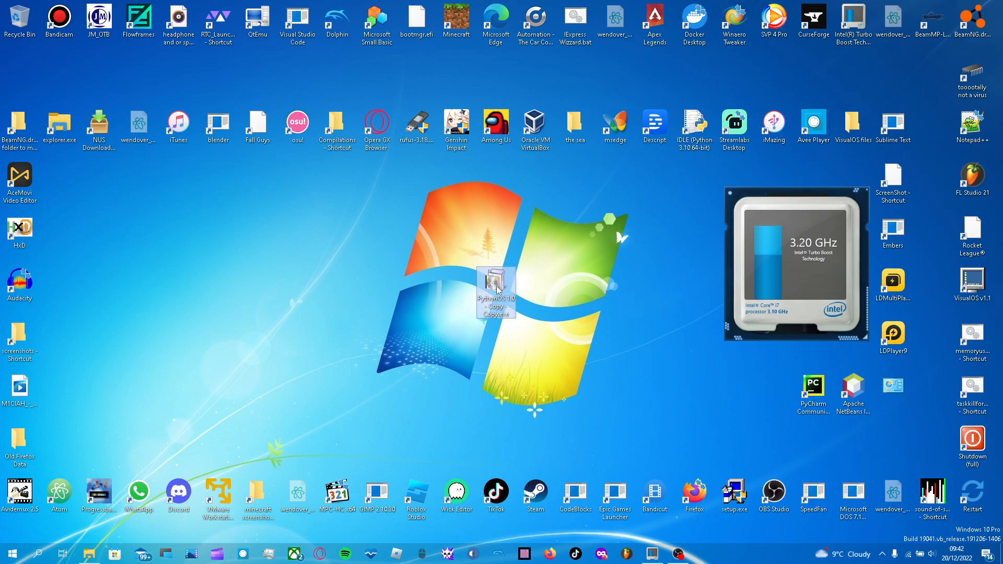
Launch the PythonOS installer and create a 'pythonos files' desktop folder with a 'documents' subfolder.
{"action": "double_click", "coordinate": [495, 288]}
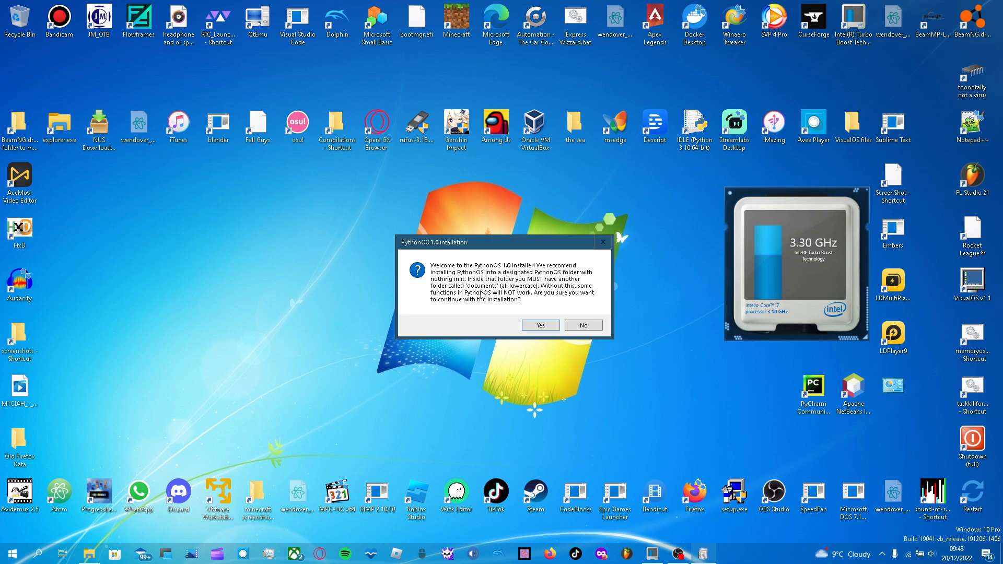
{"action": "mouse_move", "coordinate": [494, 280]}
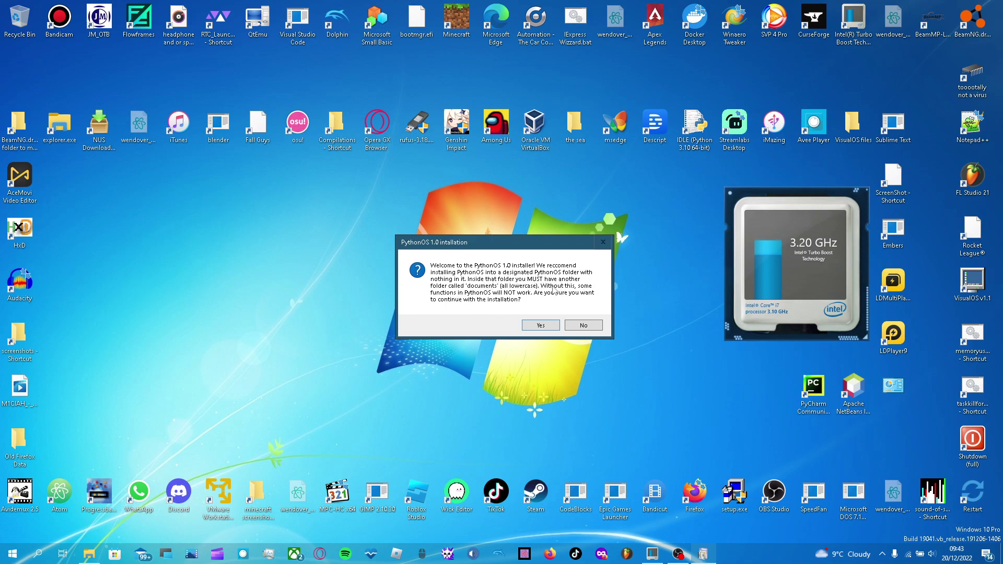
{"action": "mouse_move", "coordinate": [527, 292]}
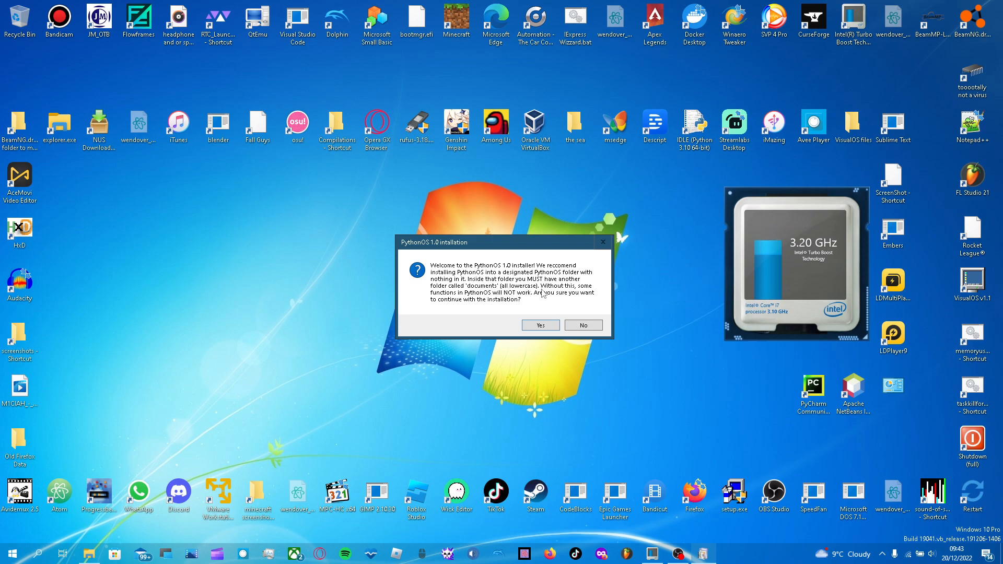
{"action": "mouse_move", "coordinate": [517, 307]}
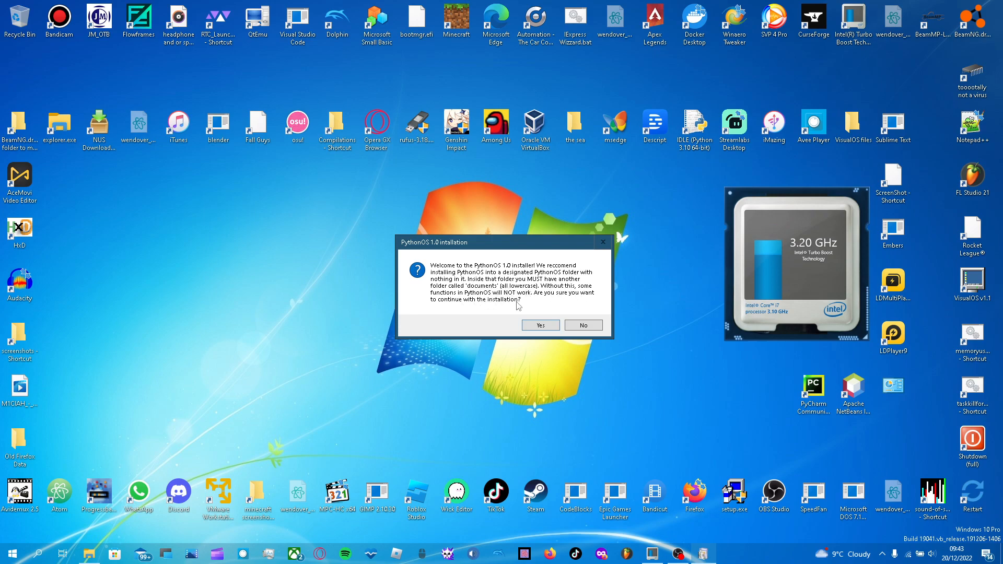
{"action": "mouse_move", "coordinate": [417, 316]}
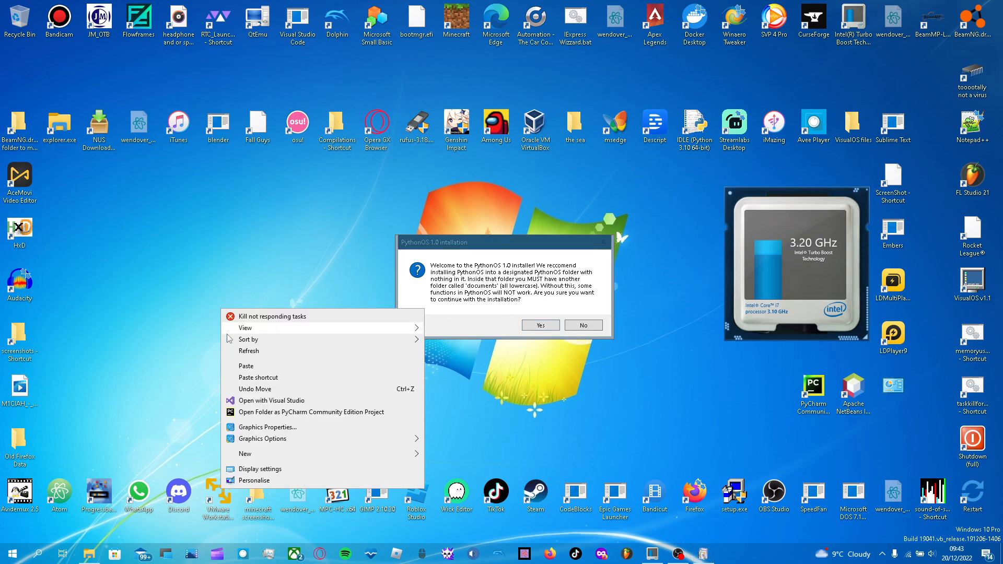
{"action": "mouse_move", "coordinate": [267, 453]}
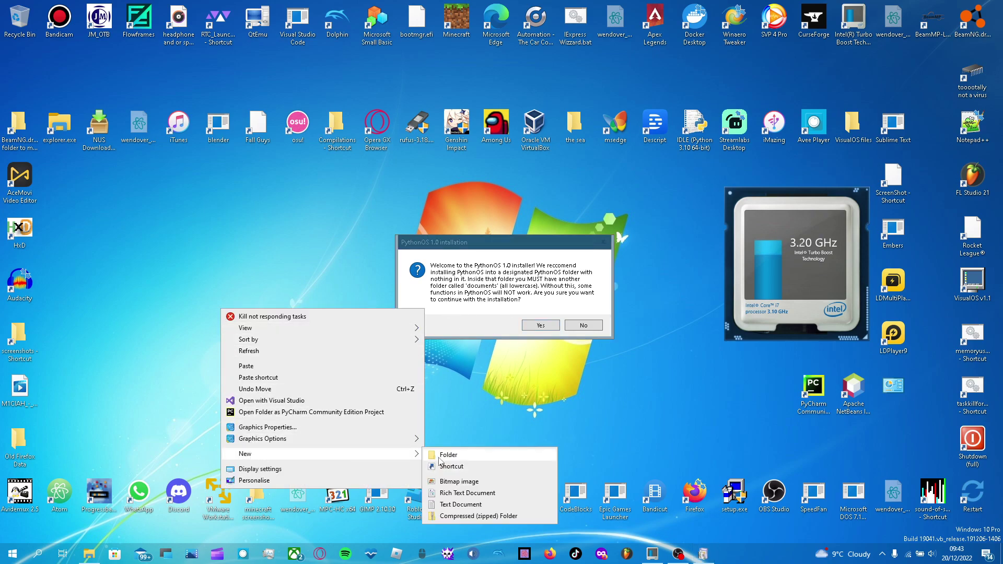
{"action": "left_click", "coordinate": [448, 454]}
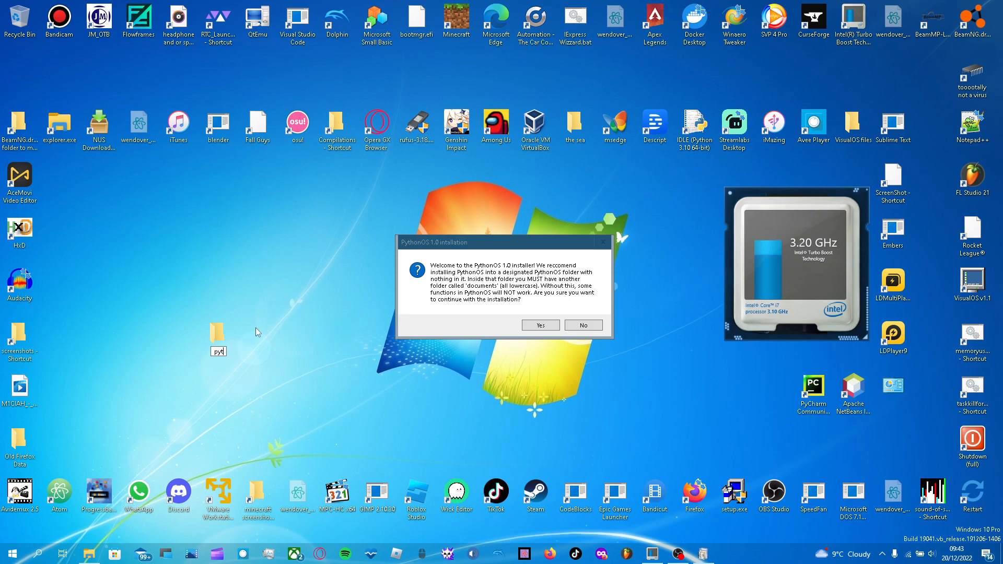
{"action": "type", "text": "pythonos file"}
{"action": "type", "text": "d"}
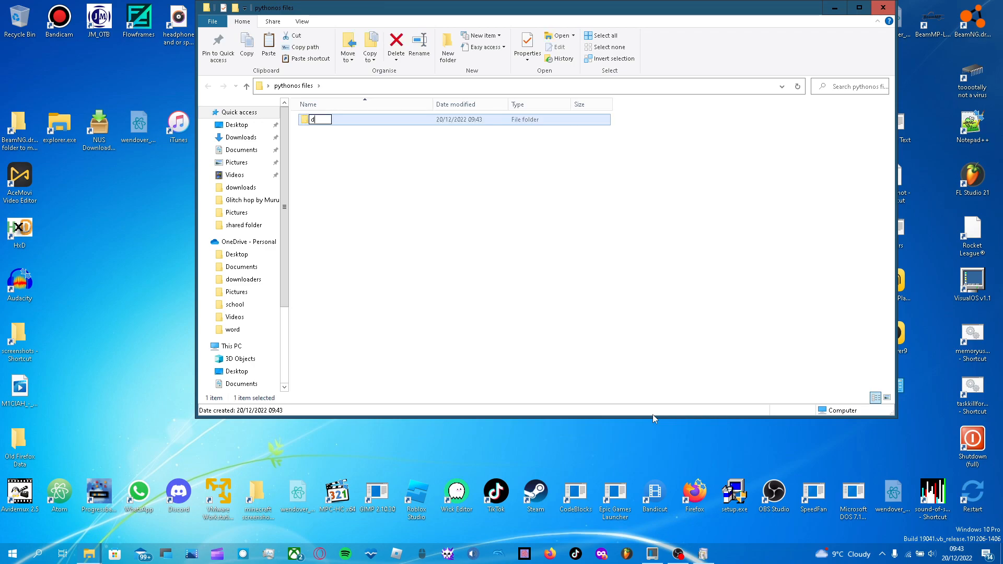
{"action": "type", "text": "ocuments"}
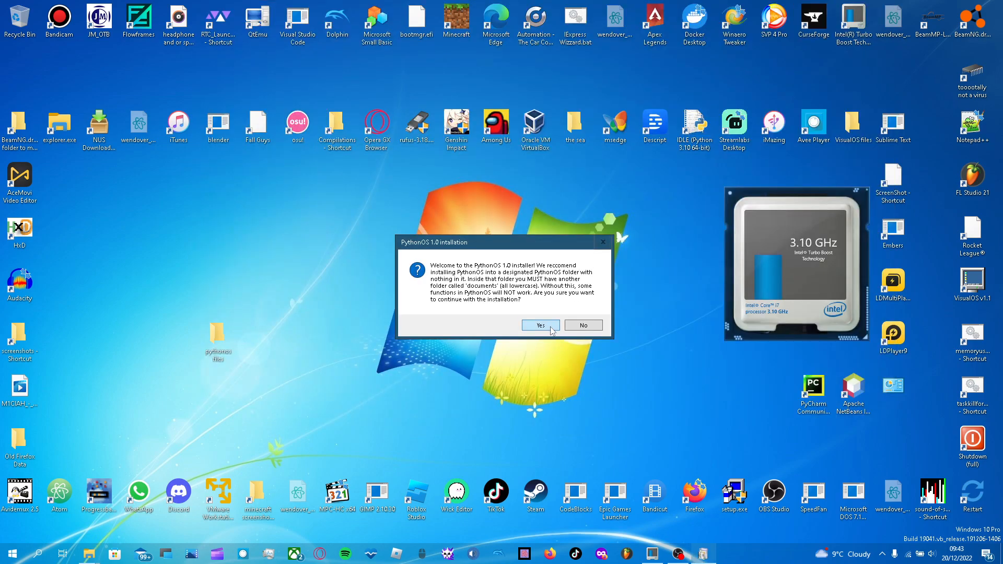
Accept the welcome and licence prompts and browse the disk for an extraction folder.
{"action": "left_click", "coordinate": [540, 325]}
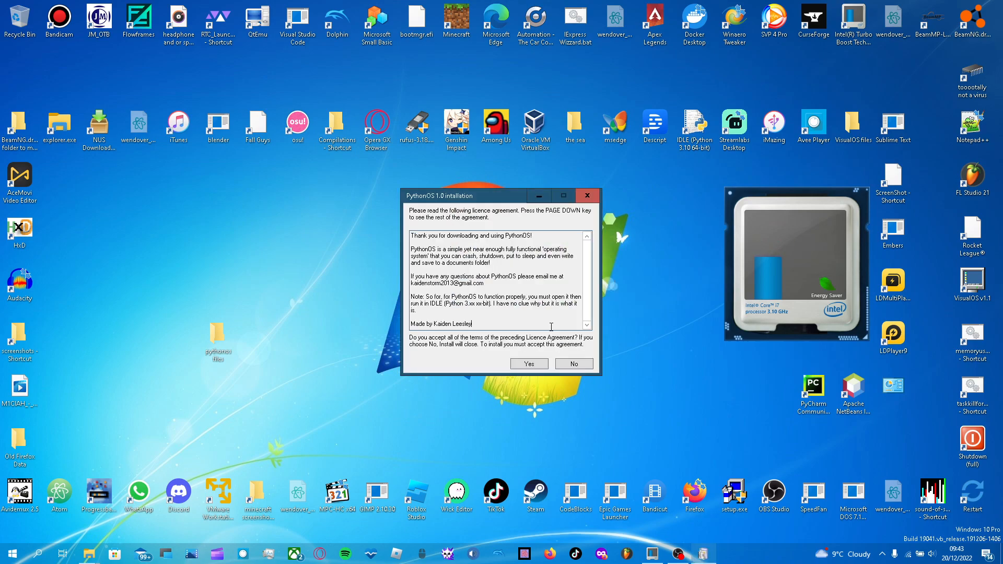
{"action": "left_click", "coordinate": [529, 364]}
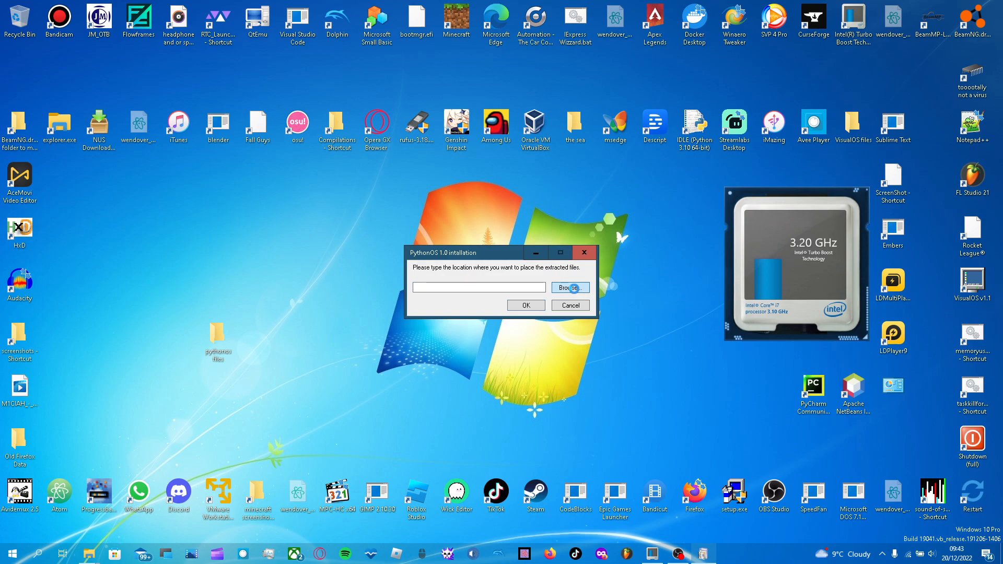
{"action": "left_click", "coordinate": [570, 287]}
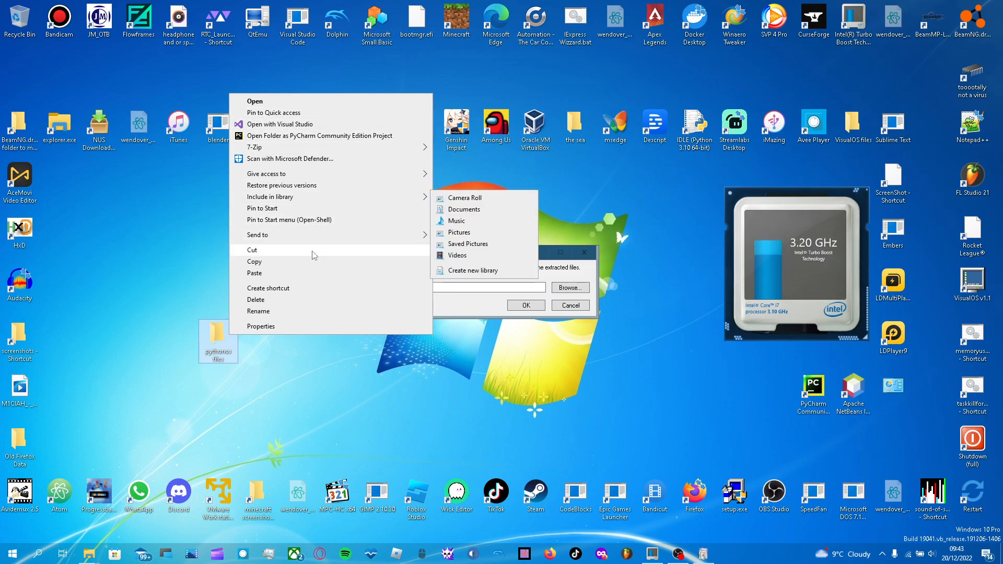
{"action": "left_click", "coordinate": [570, 287]}
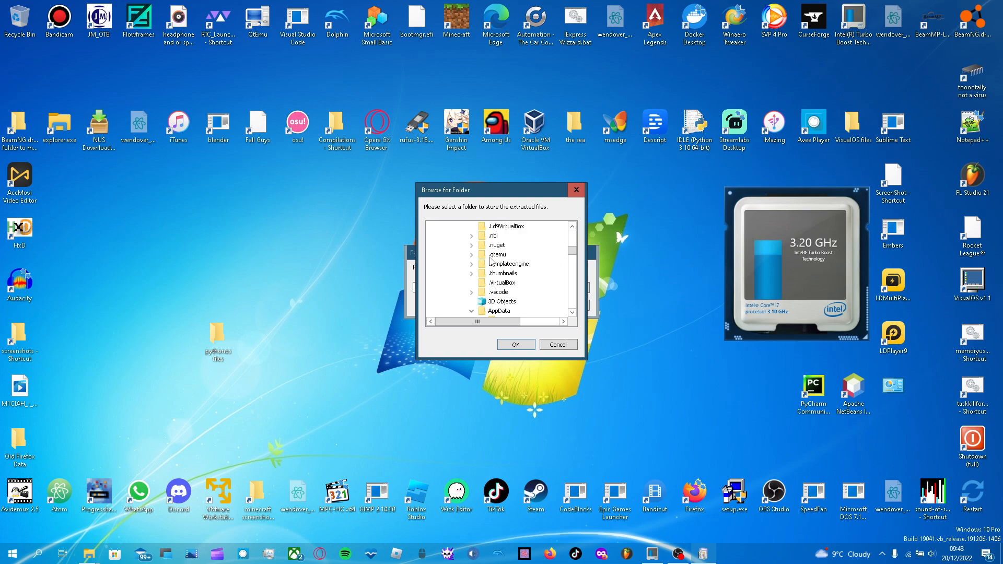
{"action": "scroll", "scroll_direction": "down", "scroll_amount": 3}
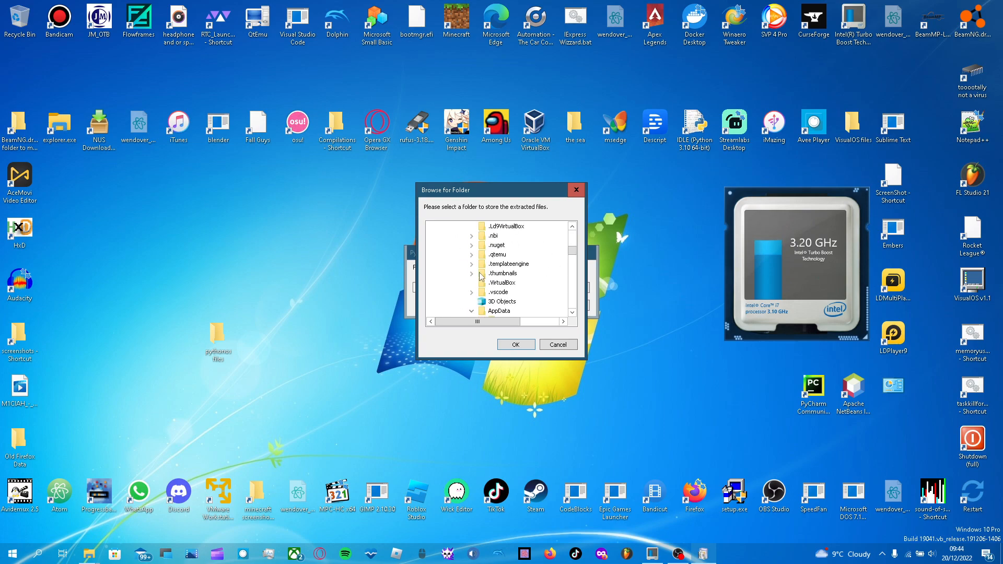
{"action": "scroll", "scroll_direction": "down", "scroll_amount": 3}
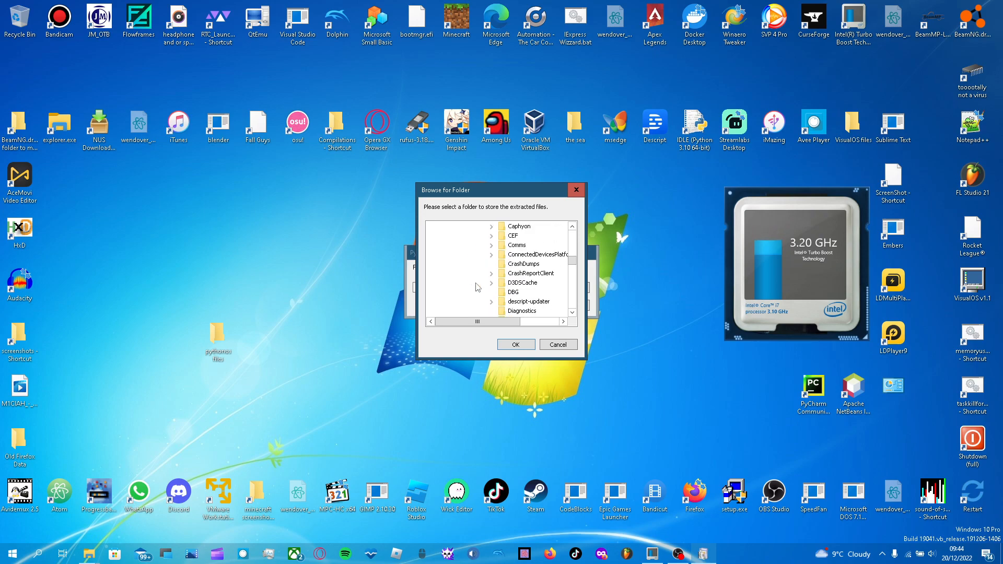
{"action": "scroll", "scroll_direction": "down", "scroll_amount": 3}
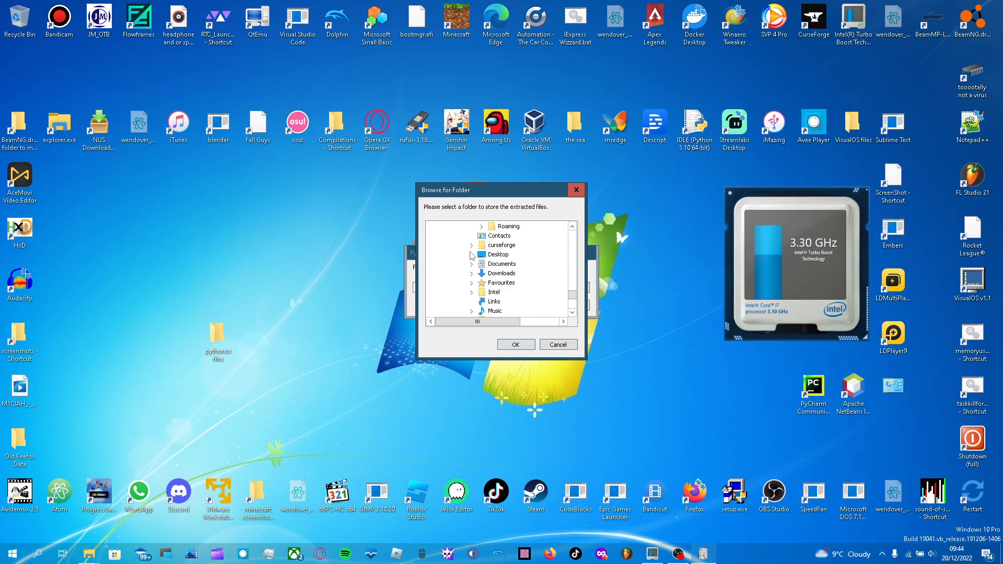
Install PythonOS into Desktop > pythonos files and dismiss the finished message.
{"action": "left_click", "coordinate": [473, 254]}
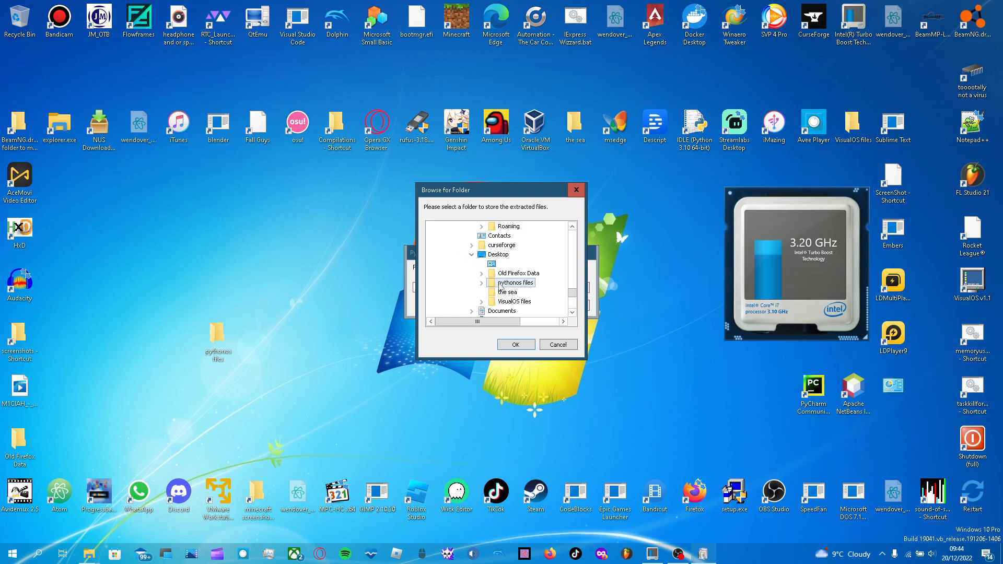
{"action": "left_click", "coordinate": [516, 345]}
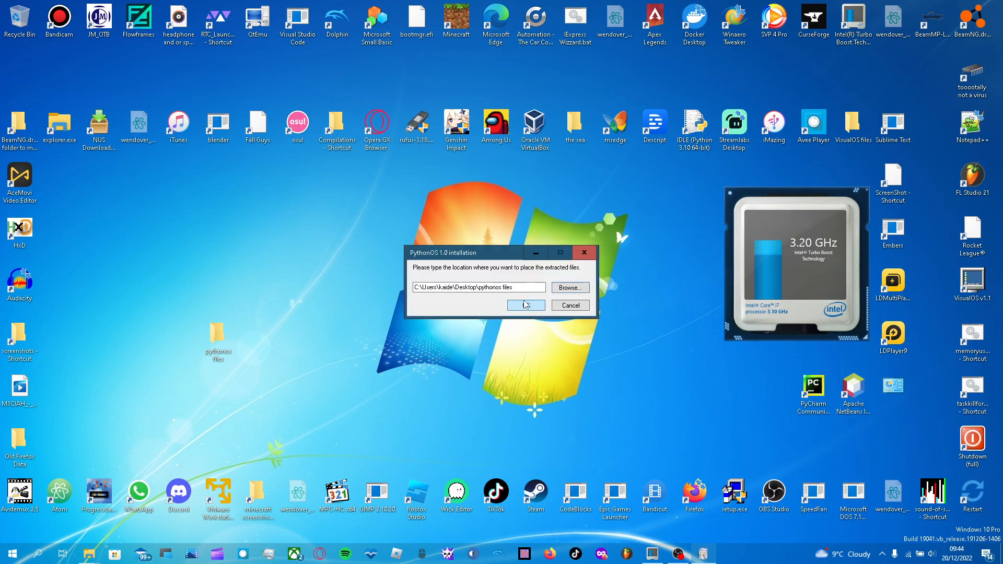
{"action": "left_click", "coordinate": [525, 305]}
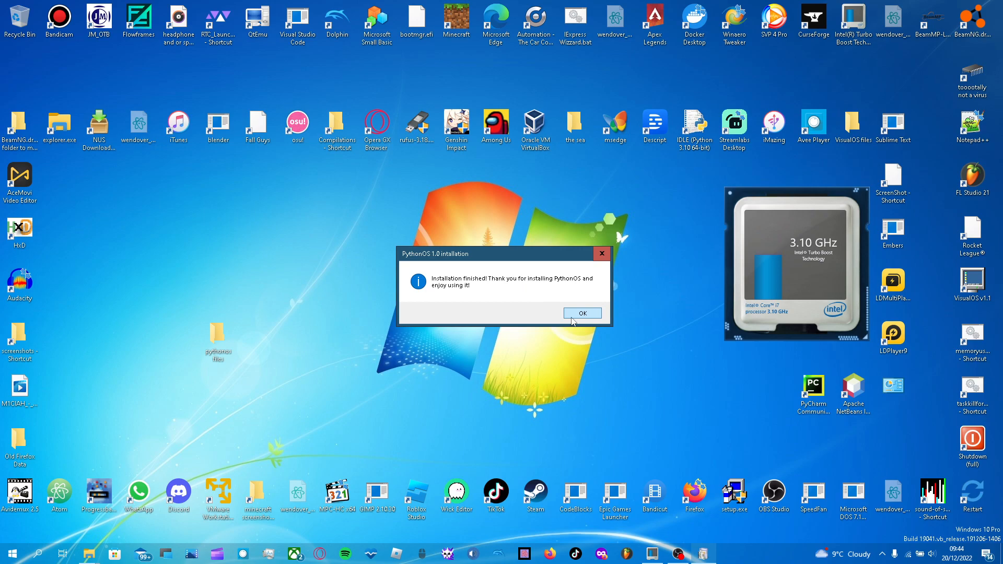
{"action": "left_click", "coordinate": [582, 313]}
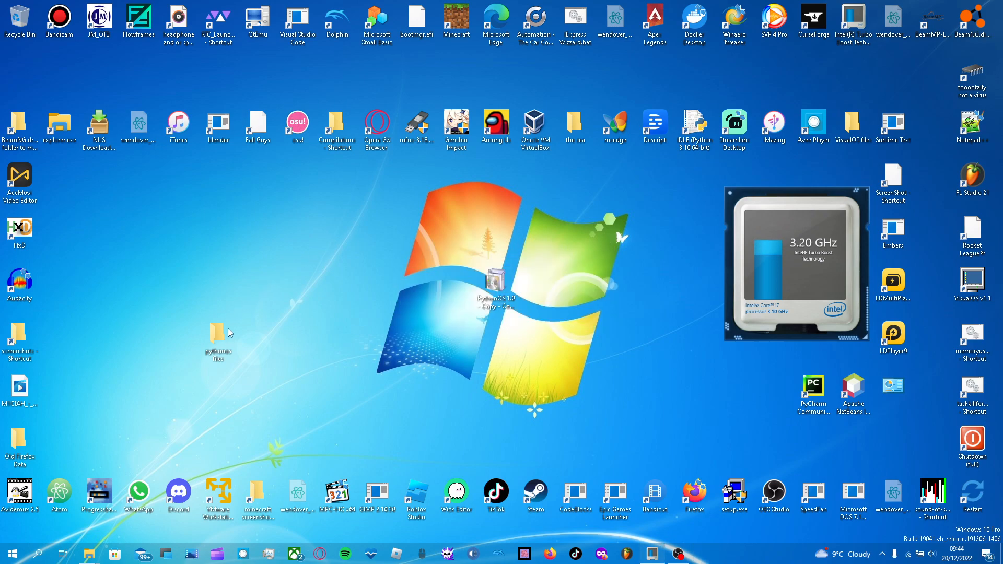
Inspect the installed PythonOS.py, read me.txt and documents in pythonos files, then close the folder.
{"action": "double_click", "coordinate": [217, 332]}
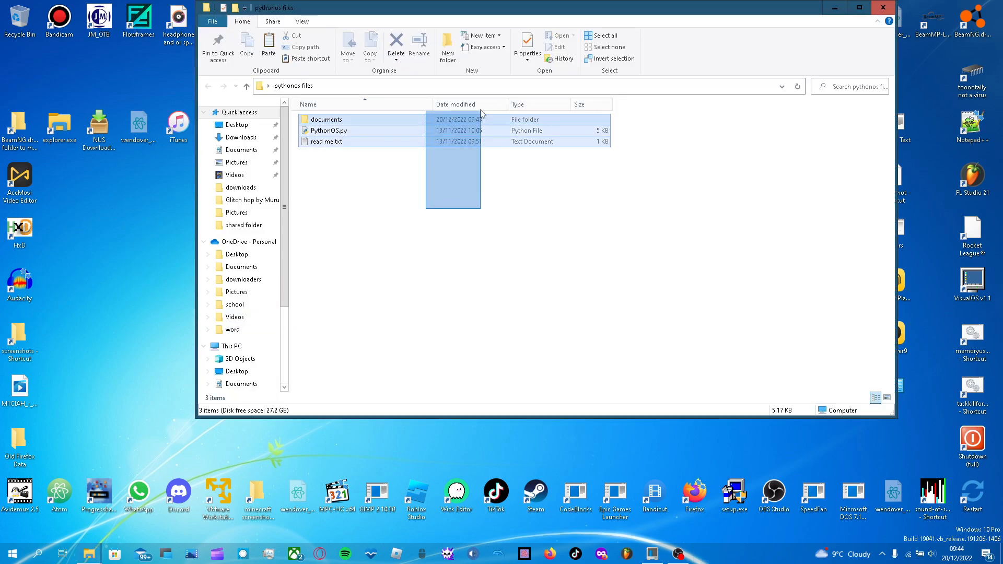
{"action": "left_click", "coordinate": [327, 142]}
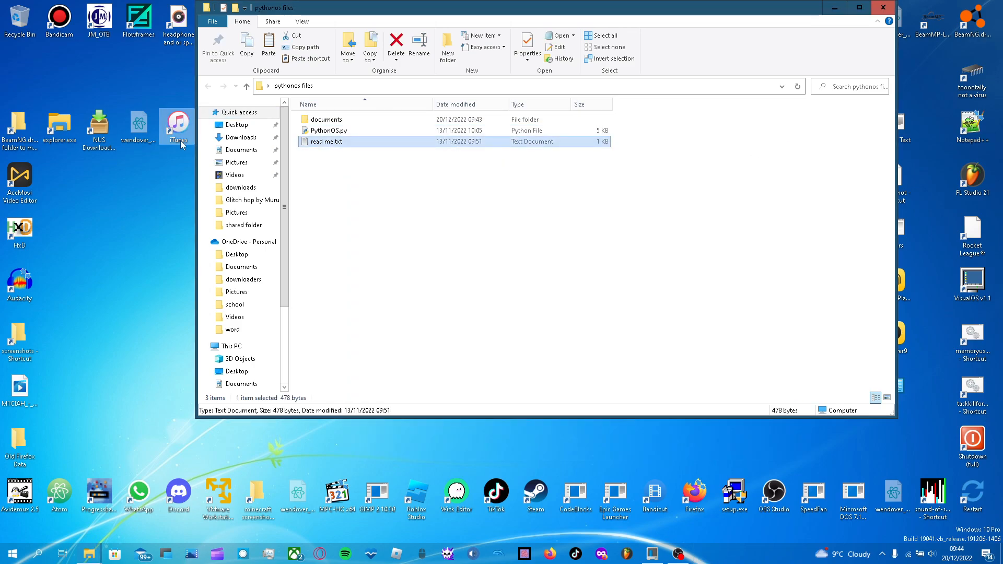
{"action": "double_click", "coordinate": [326, 120]}
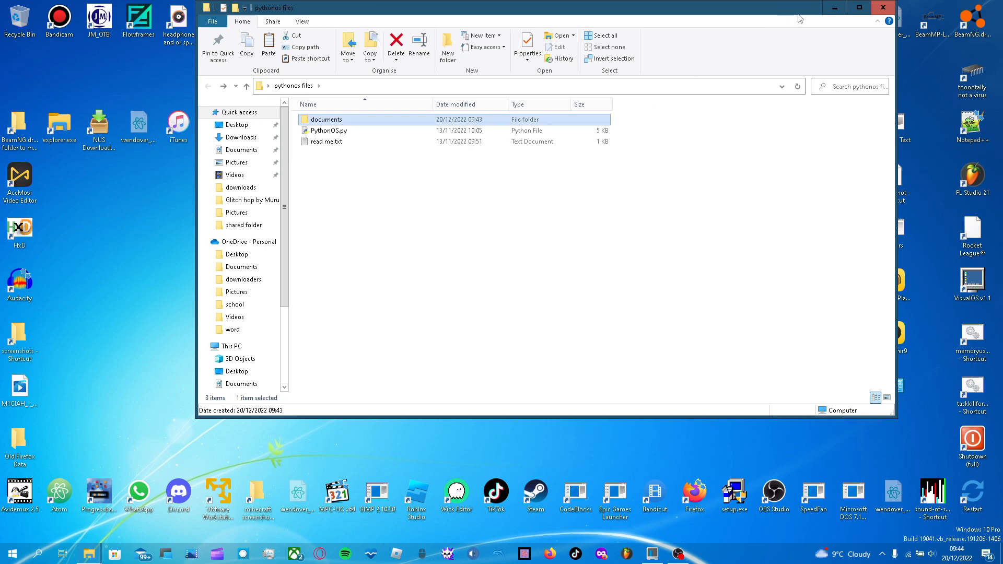
{"action": "left_click", "coordinate": [877, 6]}
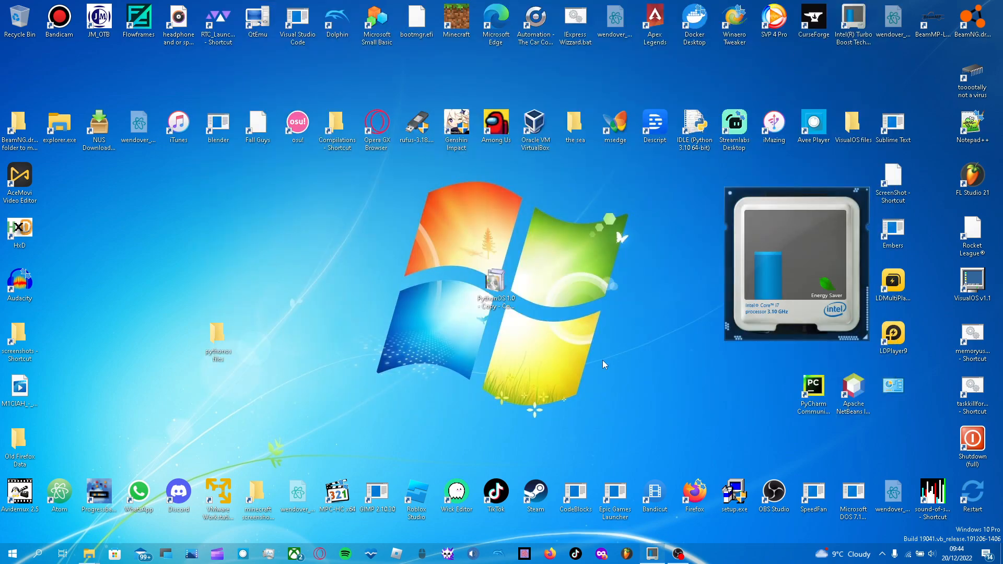
Remove the installer package from the desktop.
{"action": "left_click", "coordinate": [217, 338]}
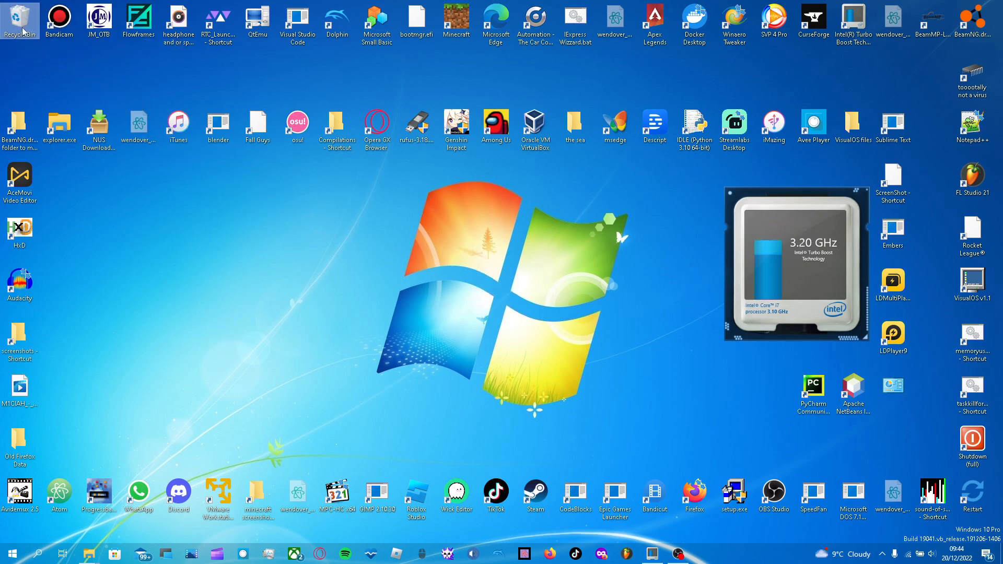
{"action": "mouse_move", "coordinate": [543, 289]}
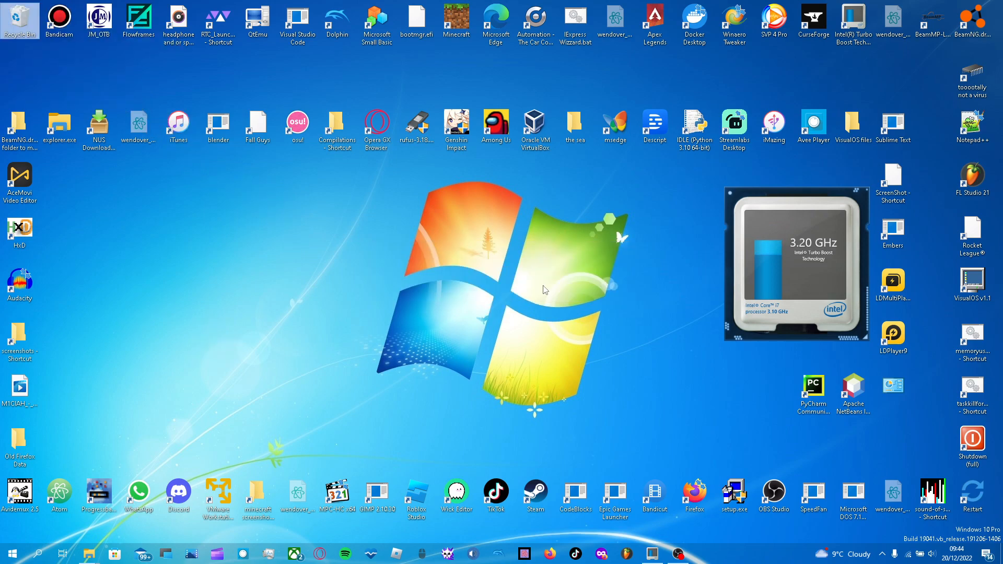